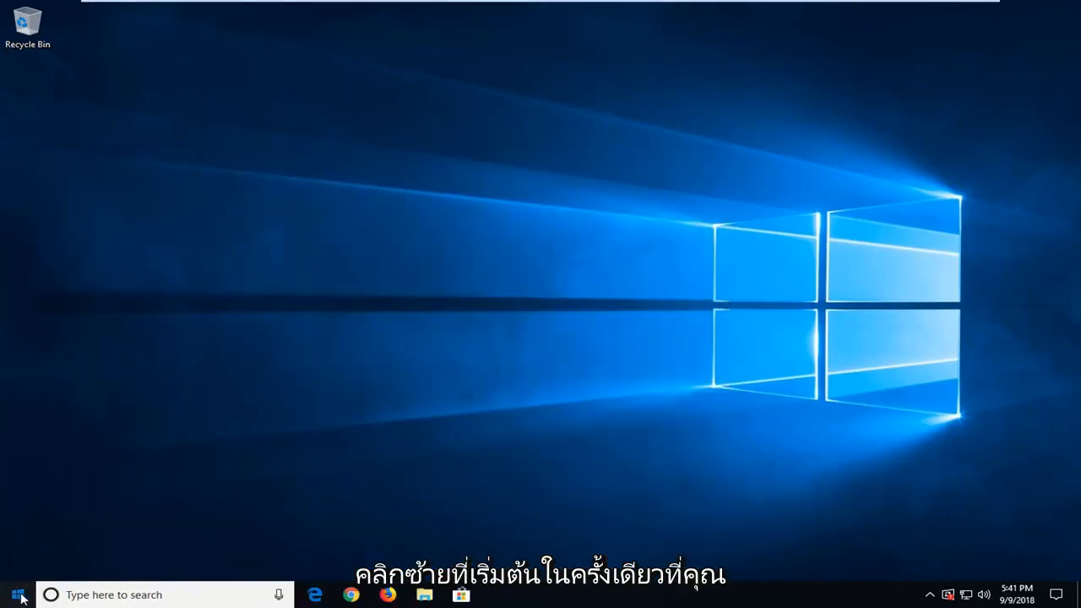
Step: Search the Start menu for regedit and run Registry Editor as administrator
{"action": "left_click", "coordinate": [15, 595]}
{"action": "type", "text": "regedit"}
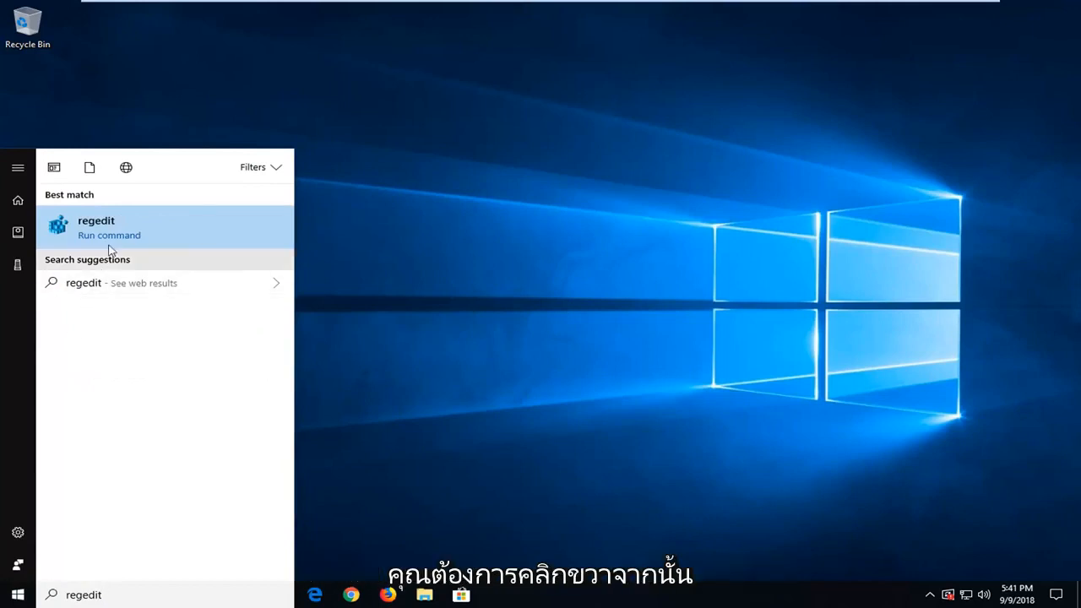
{"action": "mouse_move", "coordinate": [120, 236]}
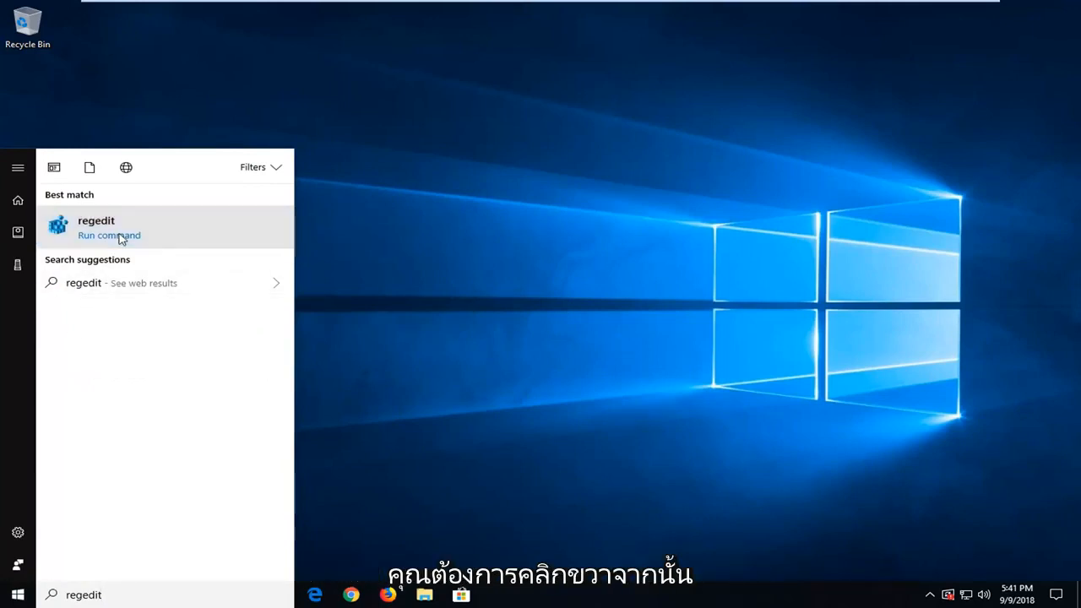
{"action": "right_click", "coordinate": [96, 223]}
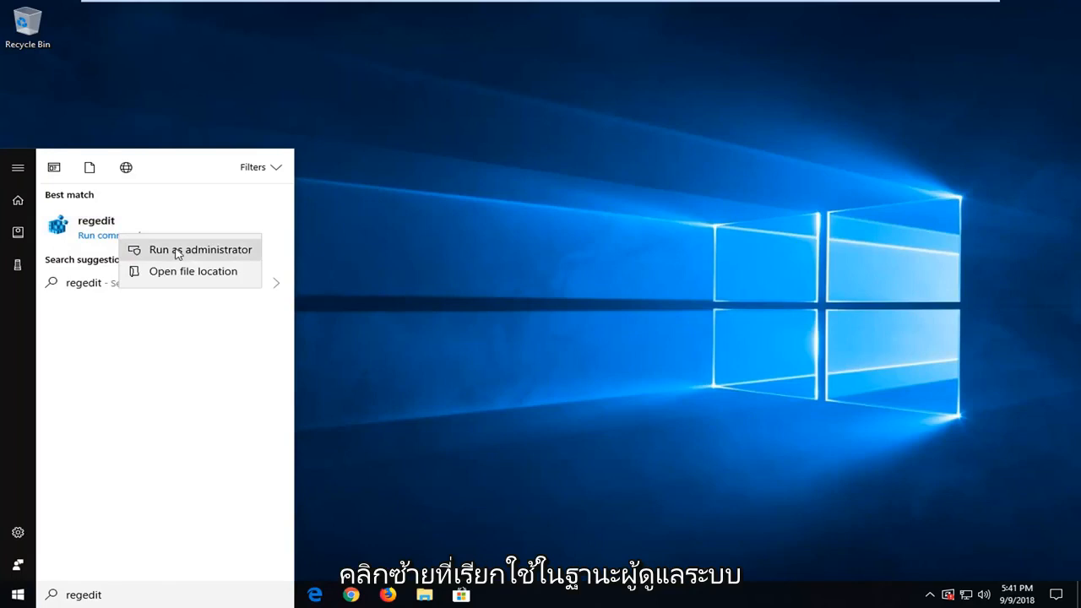
{"action": "left_click", "coordinate": [200, 249]}
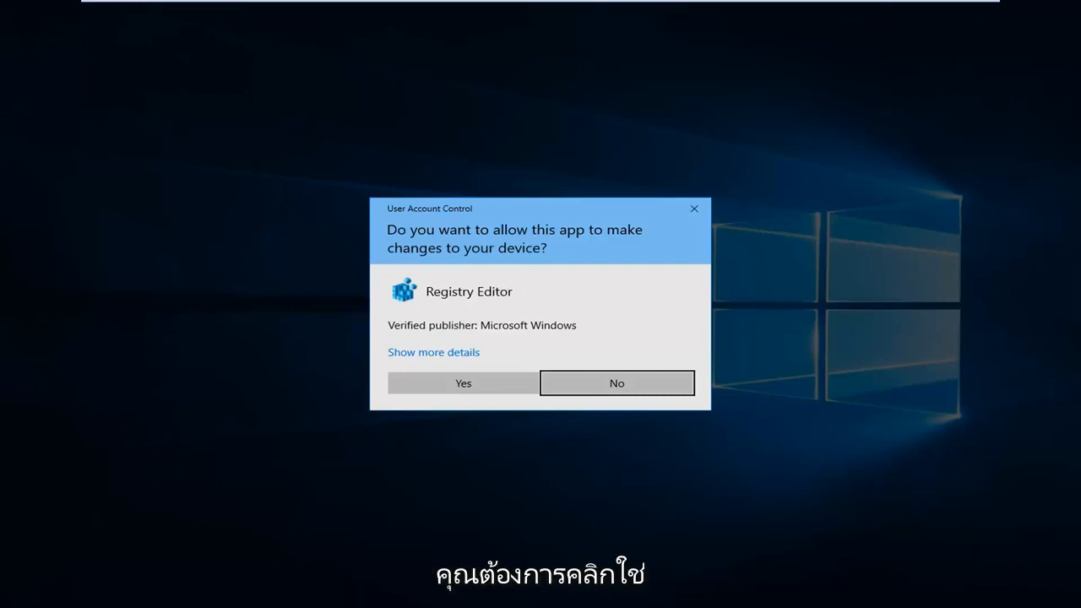
Step: Approve the UAC prompt and expand HKEY_LOCAL_MACHINE down to SOFTWARE\Microsoft
{"action": "left_click", "coordinate": [617, 382]}
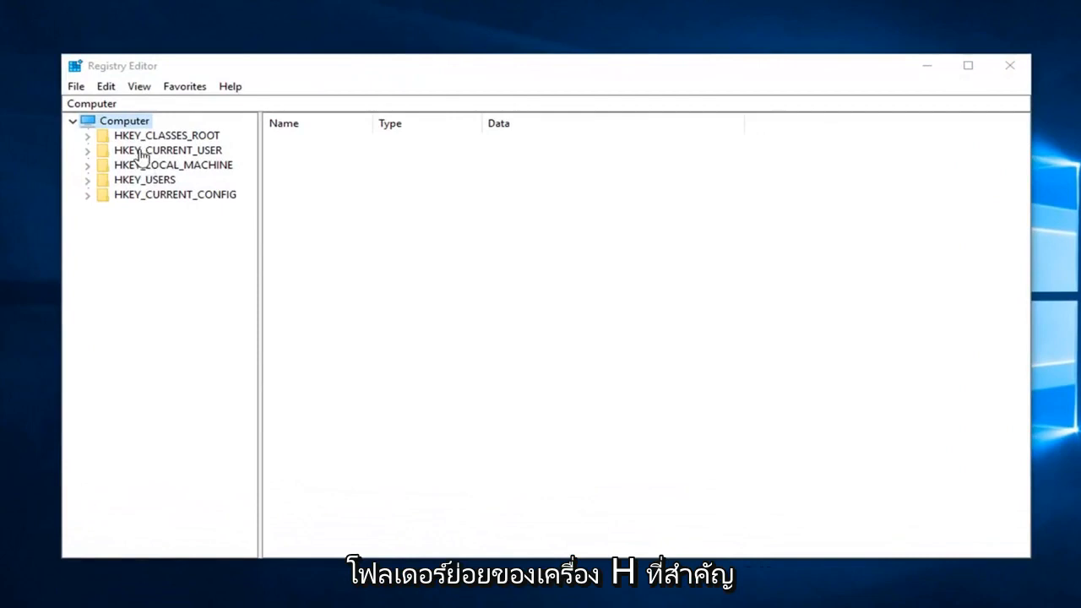
{"action": "left_click", "coordinate": [173, 164]}
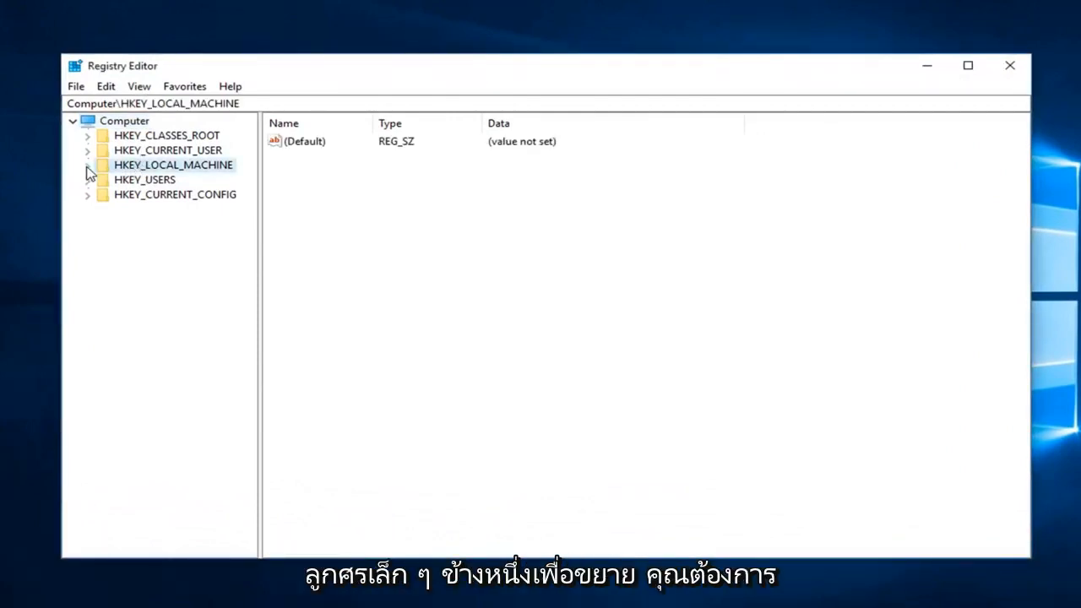
{"action": "left_click", "coordinate": [87, 164]}
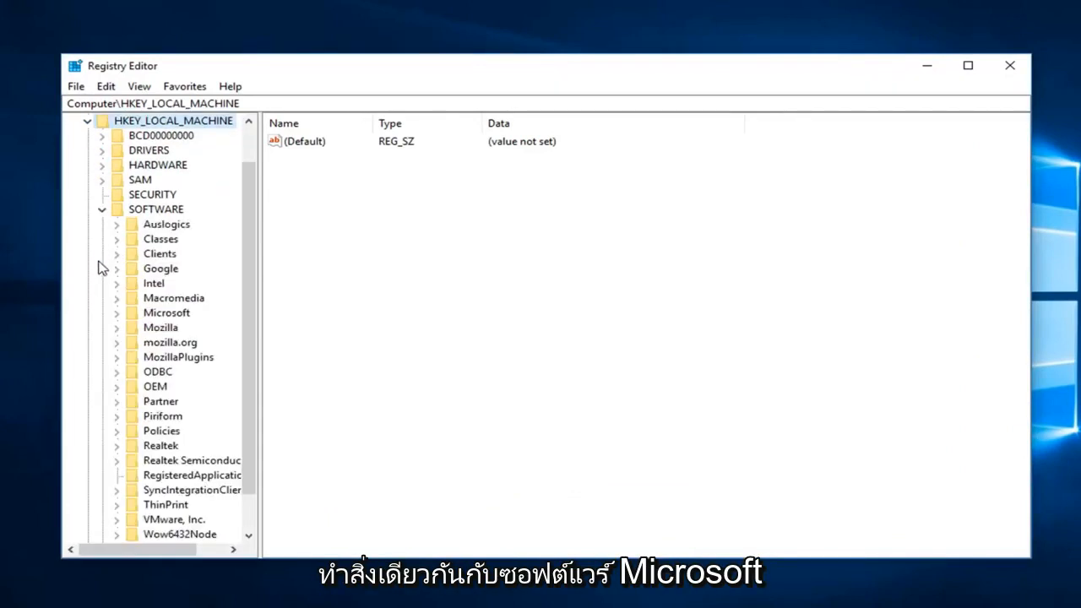
{"action": "left_click", "coordinate": [116, 327]}
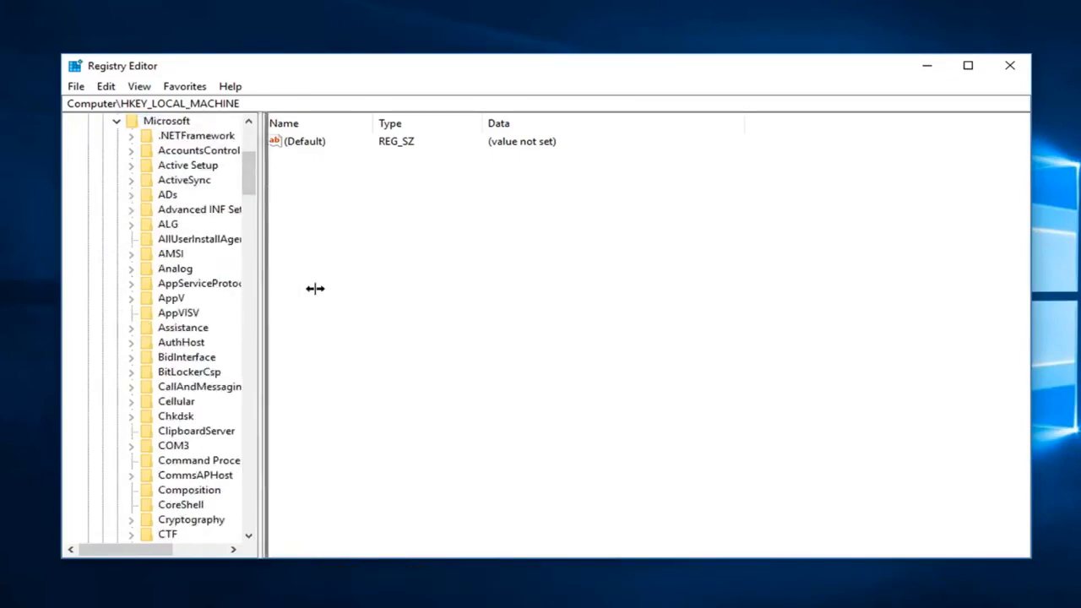
{"action": "scroll", "scroll_direction": "down", "scroll_amount": 3}
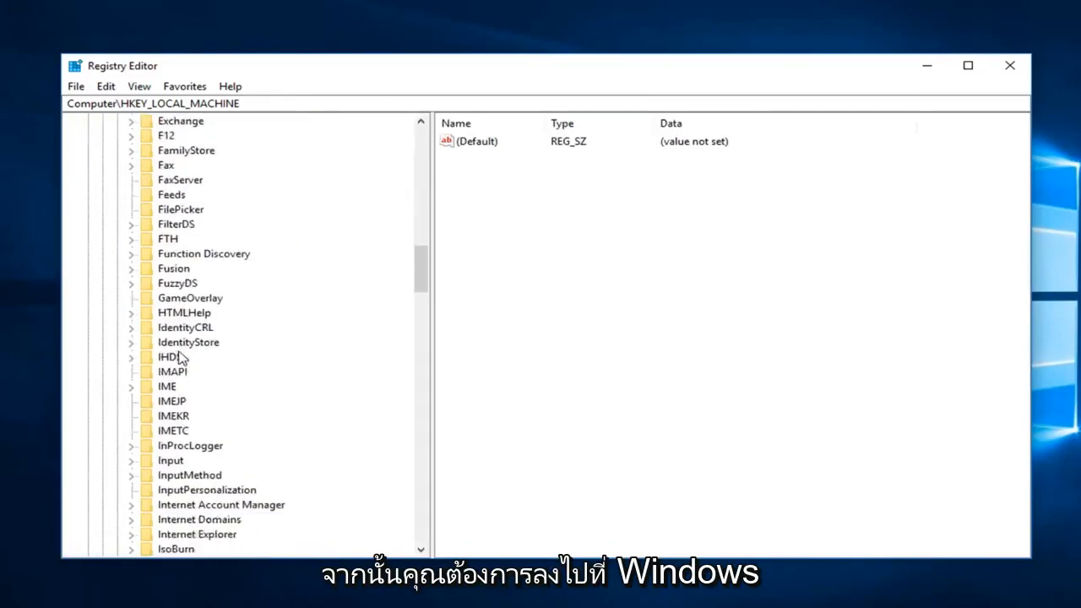
{"action": "scroll", "scroll_direction": "down", "scroll_amount": 3}
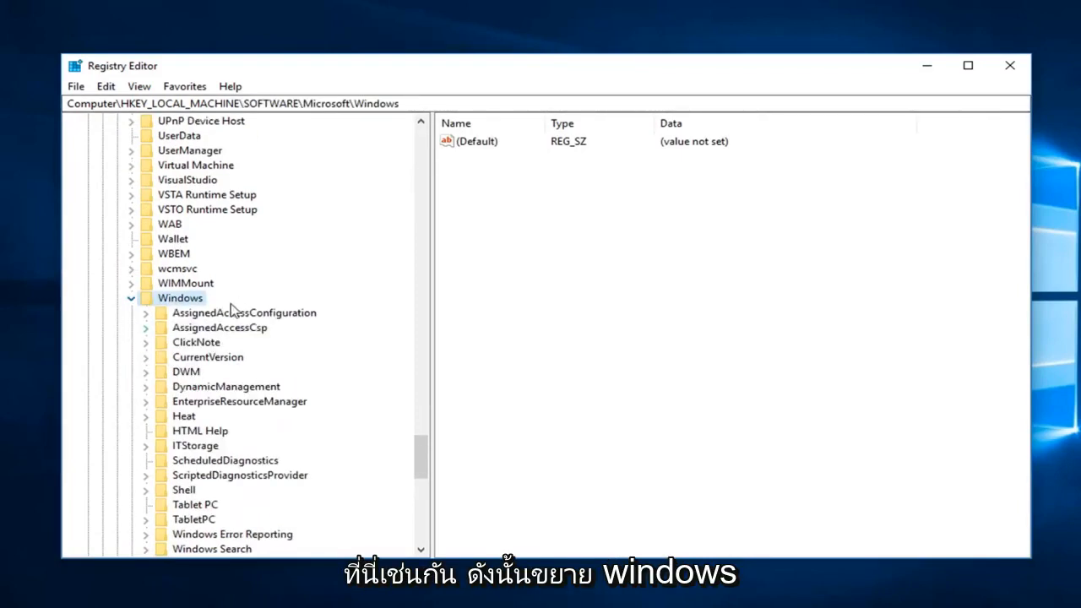
Step: Navigate through Windows\CurrentVersion\SideBySide and select the Winners key
{"action": "left_click", "coordinate": [208, 357]}
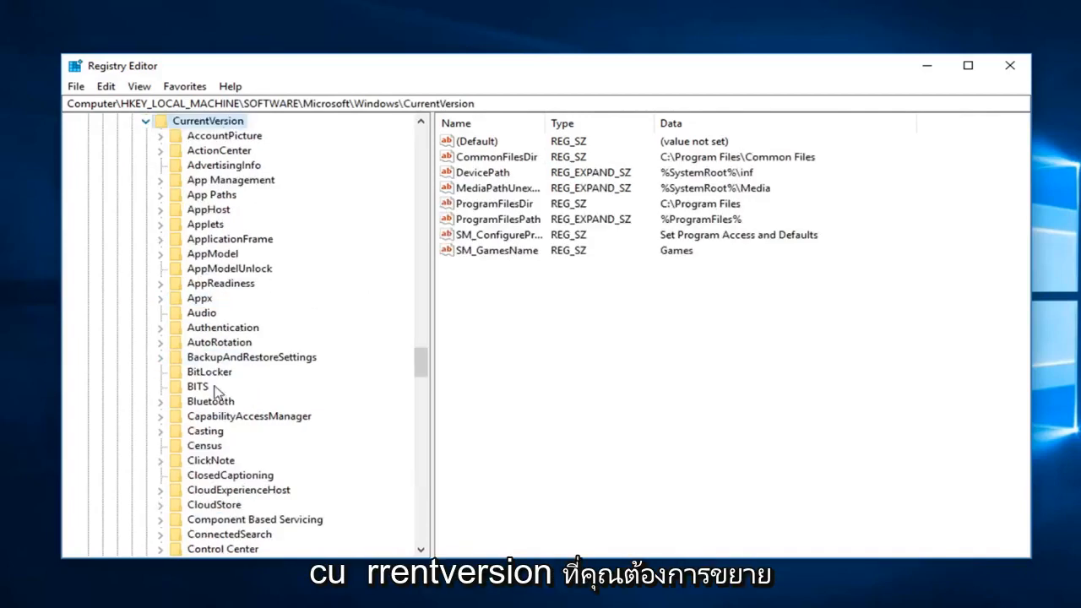
{"action": "scroll", "scroll_direction": "down", "scroll_amount": 3}
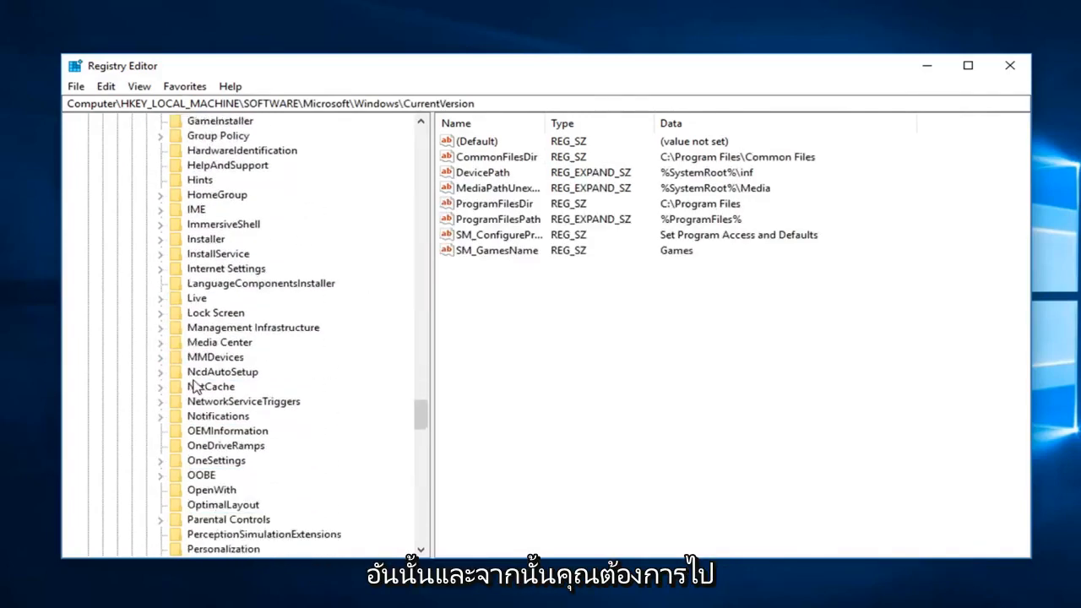
{"action": "scroll", "scroll_direction": "down", "scroll_amount": 3}
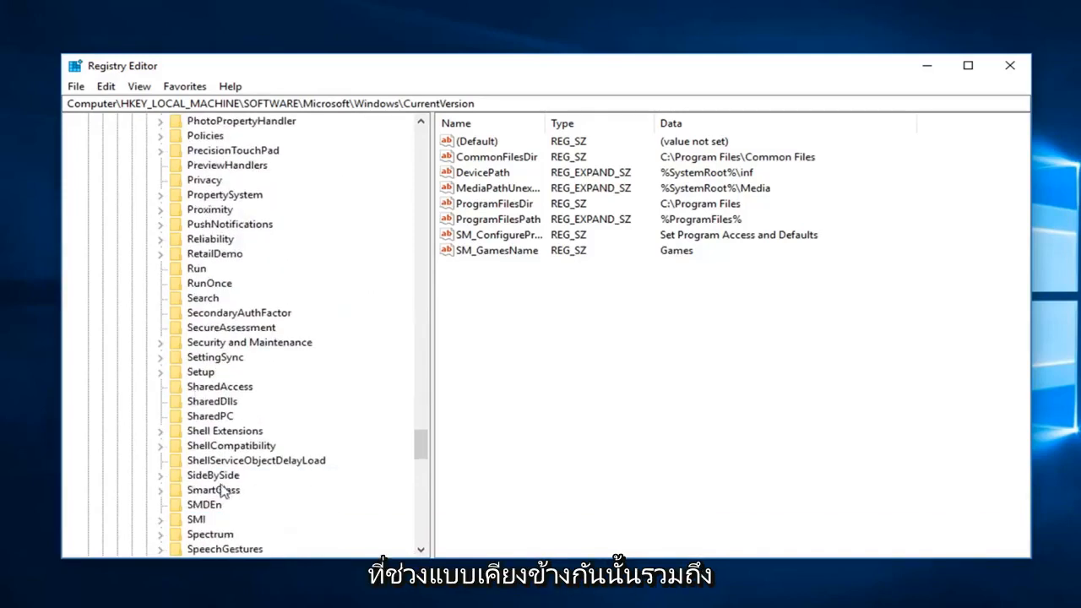
{"action": "left_click", "coordinate": [213, 475]}
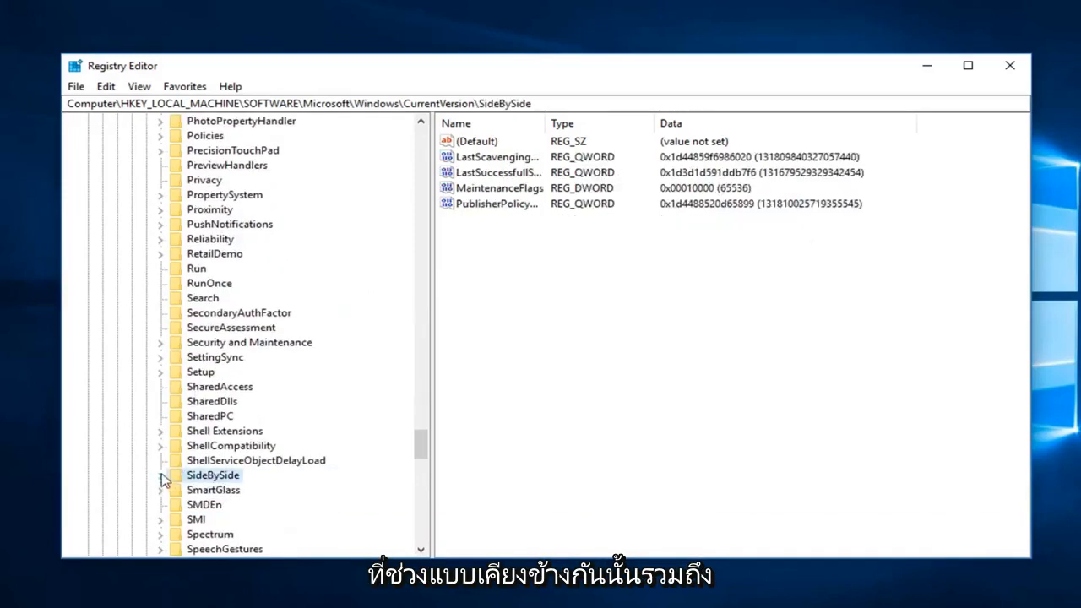
{"action": "left_click", "coordinate": [160, 475]}
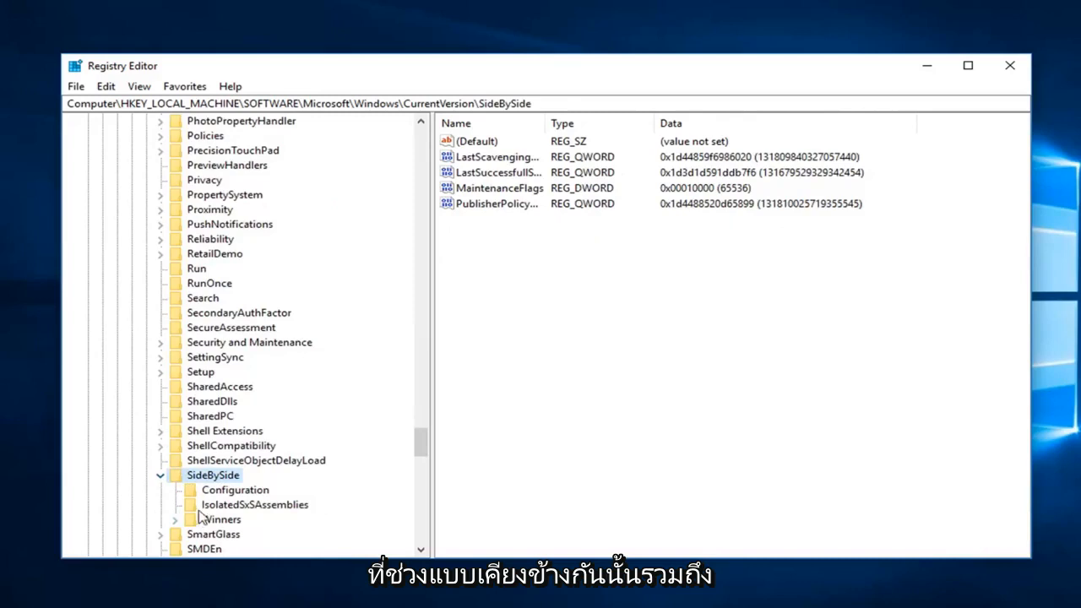
{"action": "left_click", "coordinate": [221, 519]}
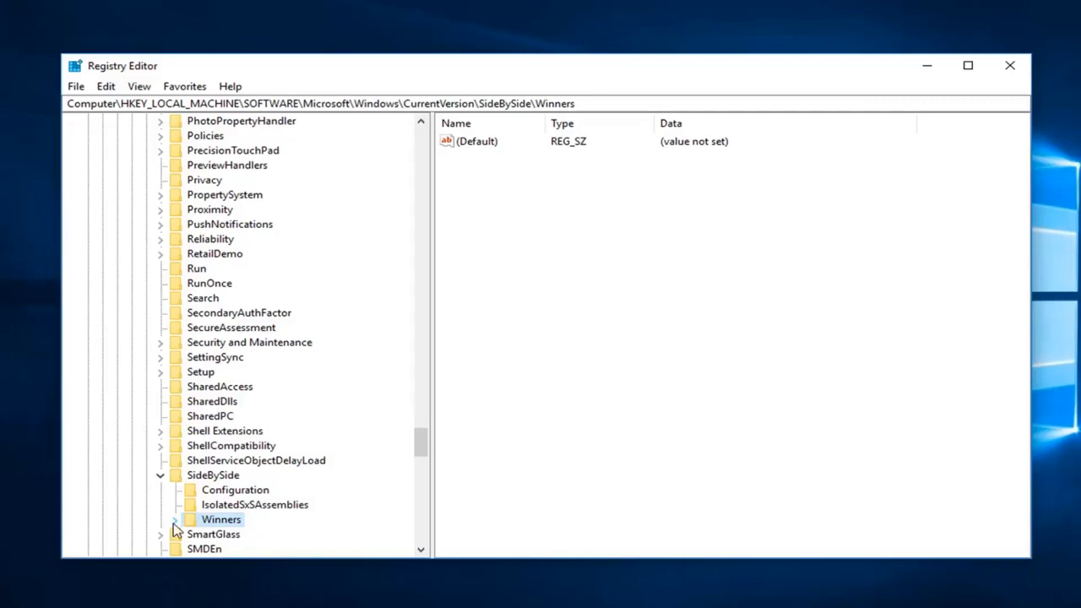
Step: Expand Winners and scroll to the x86_policy.9.0.microsoft.vc90 entries, including vc90.crt
{"action": "left_click", "coordinate": [174, 520]}
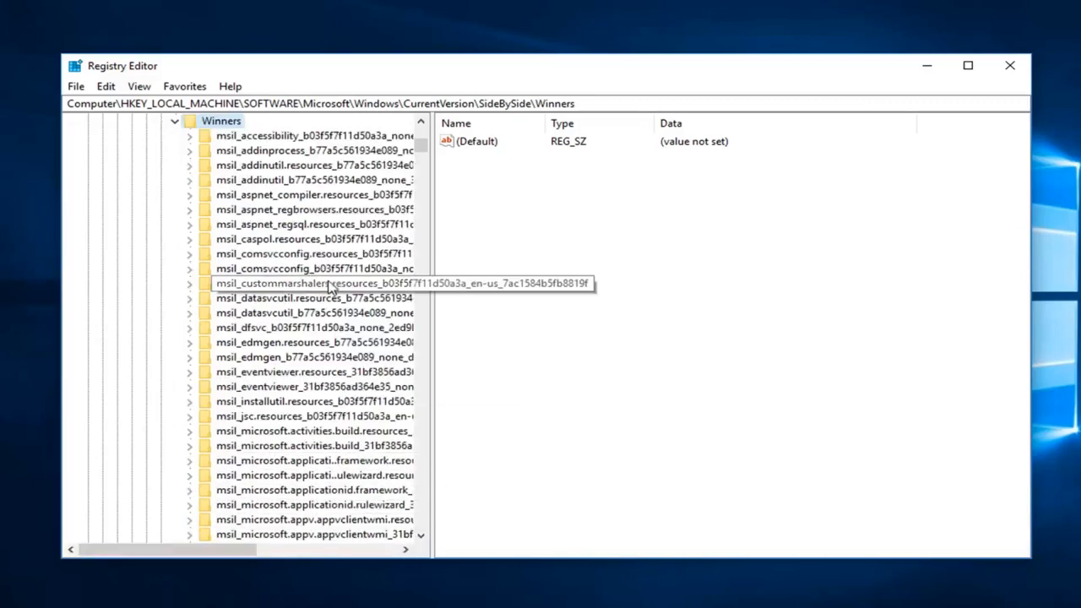
{"action": "scroll", "scroll_direction": "down", "scroll_amount": 3}
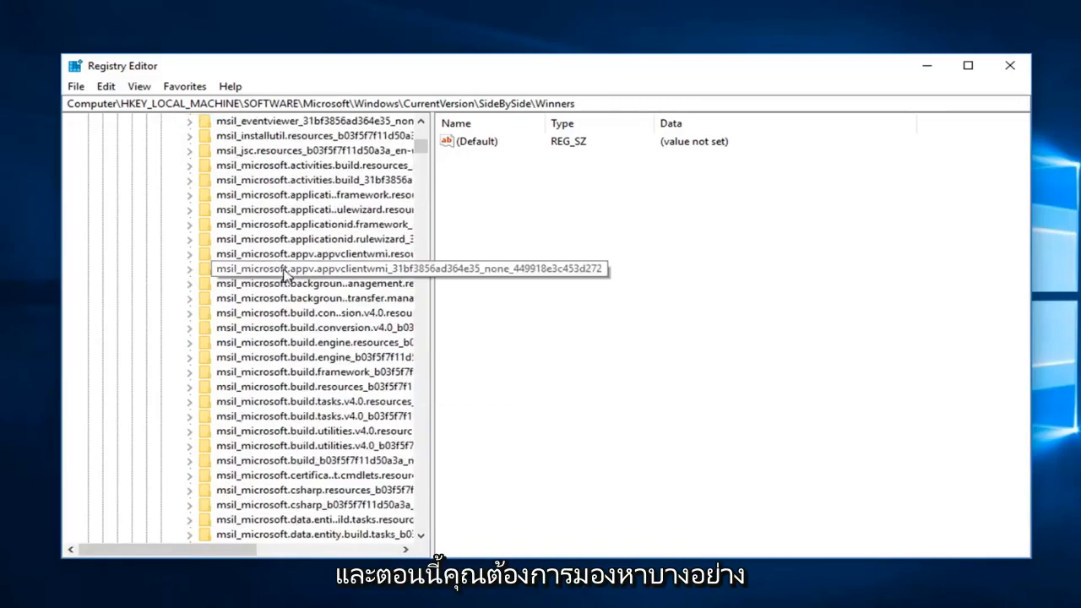
{"action": "scroll", "scroll_direction": "down", "scroll_amount": 3}
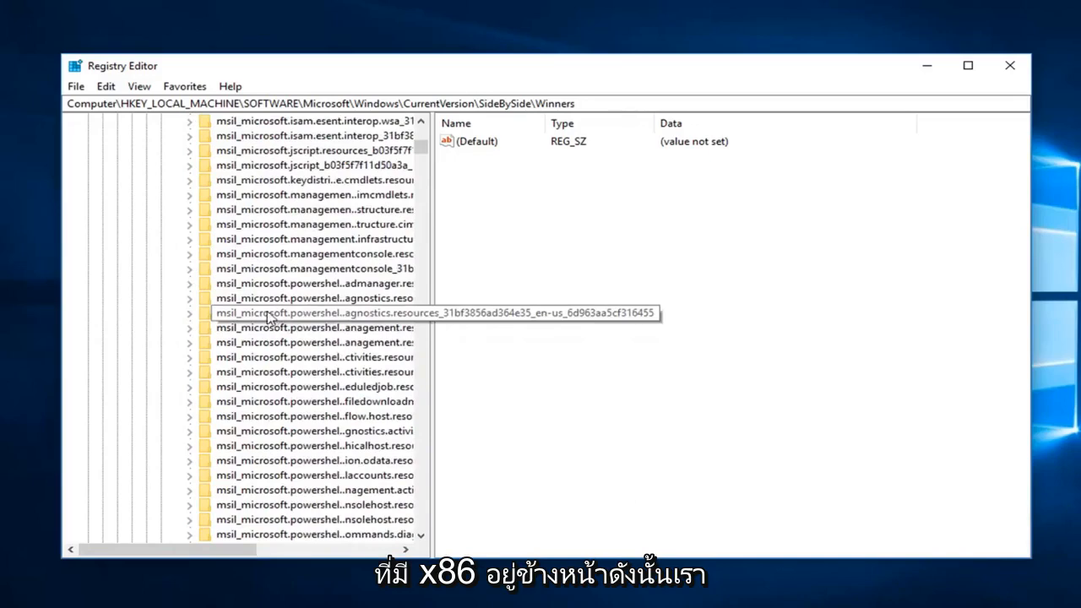
{"action": "scroll", "scroll_direction": "down", "scroll_amount": 3}
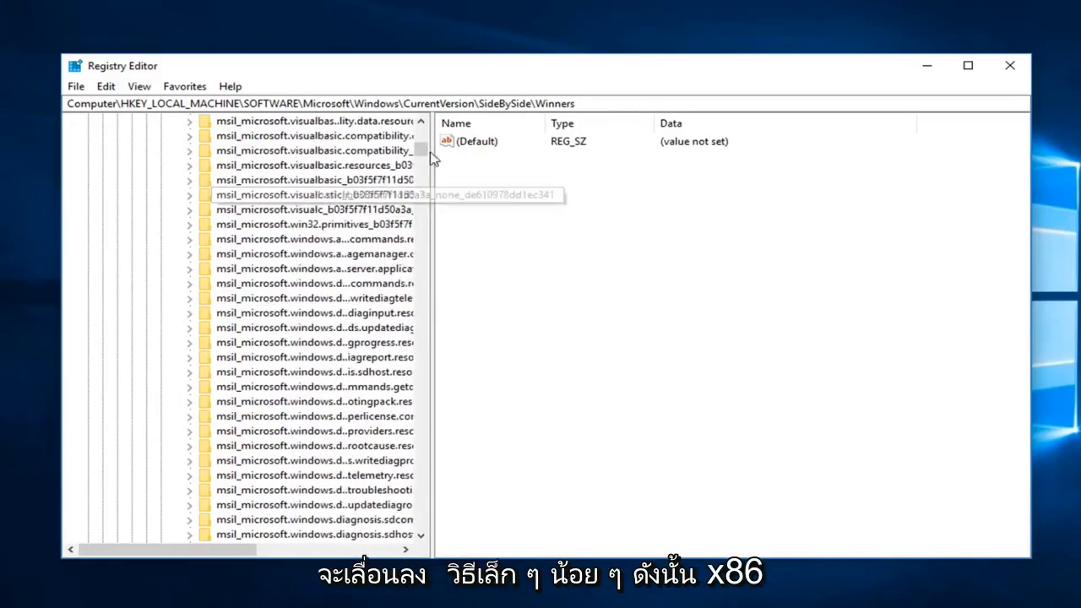
{"action": "scroll", "scroll_direction": "down", "scroll_amount": 3}
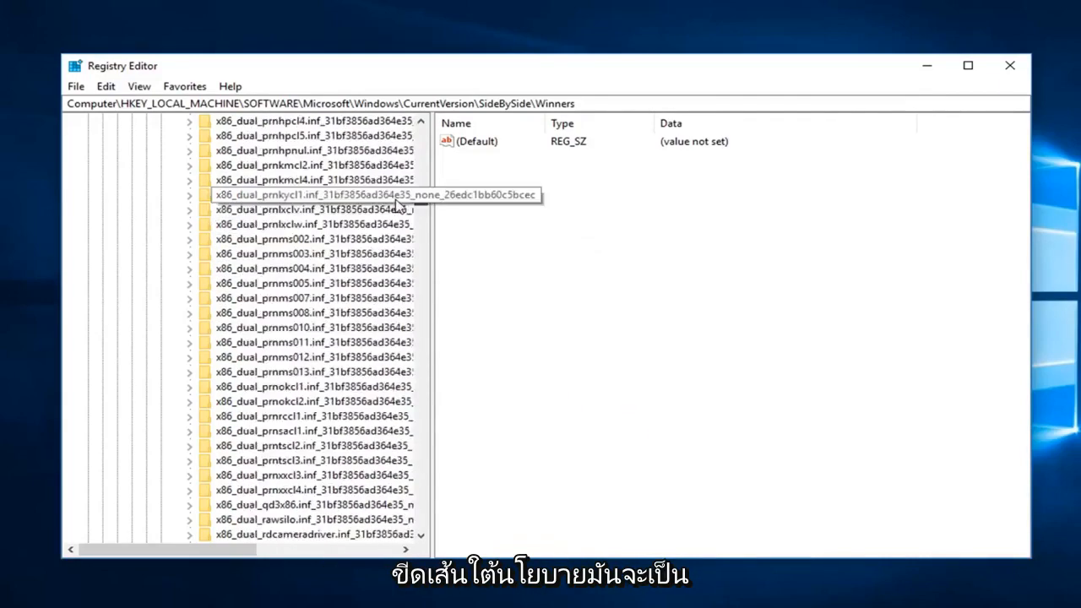
{"action": "scroll", "scroll_direction": "down", "scroll_amount": 3}
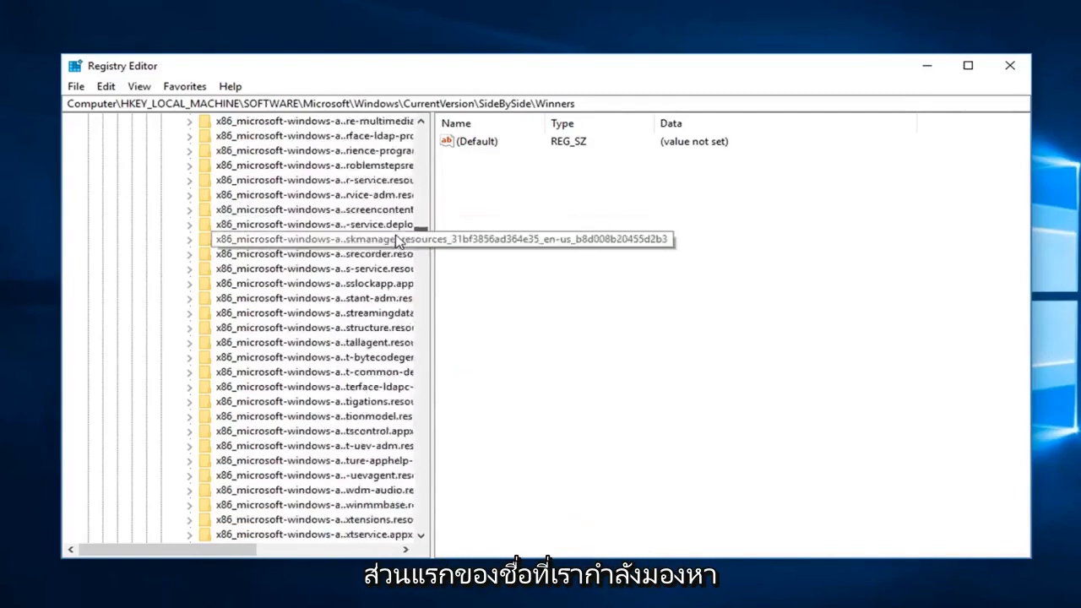
{"action": "scroll", "scroll_direction": "down", "scroll_amount": 3}
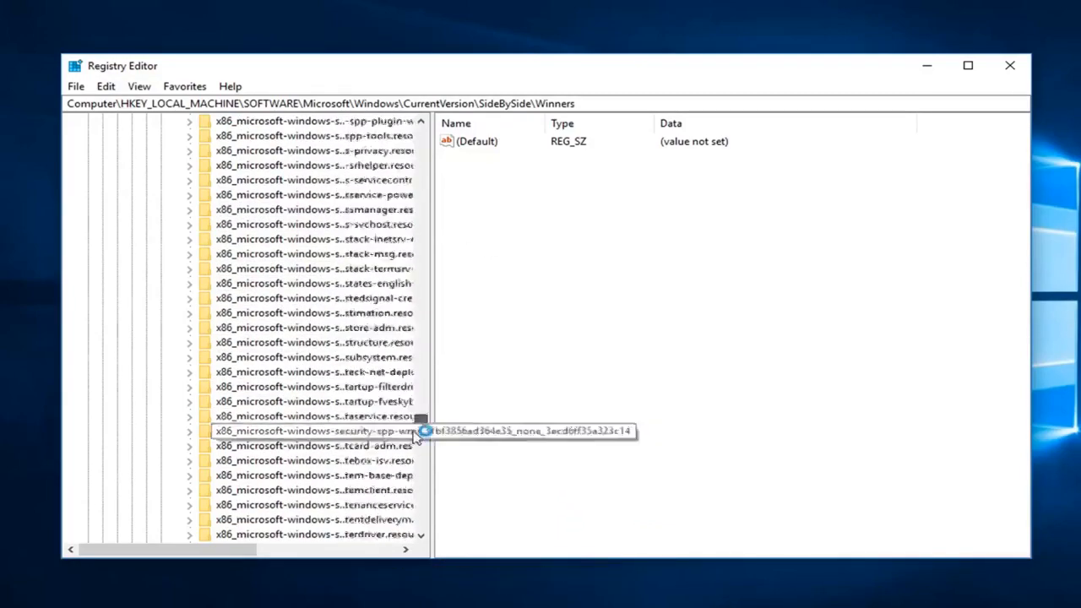
{"action": "scroll", "scroll_direction": "down", "scroll_amount": 3}
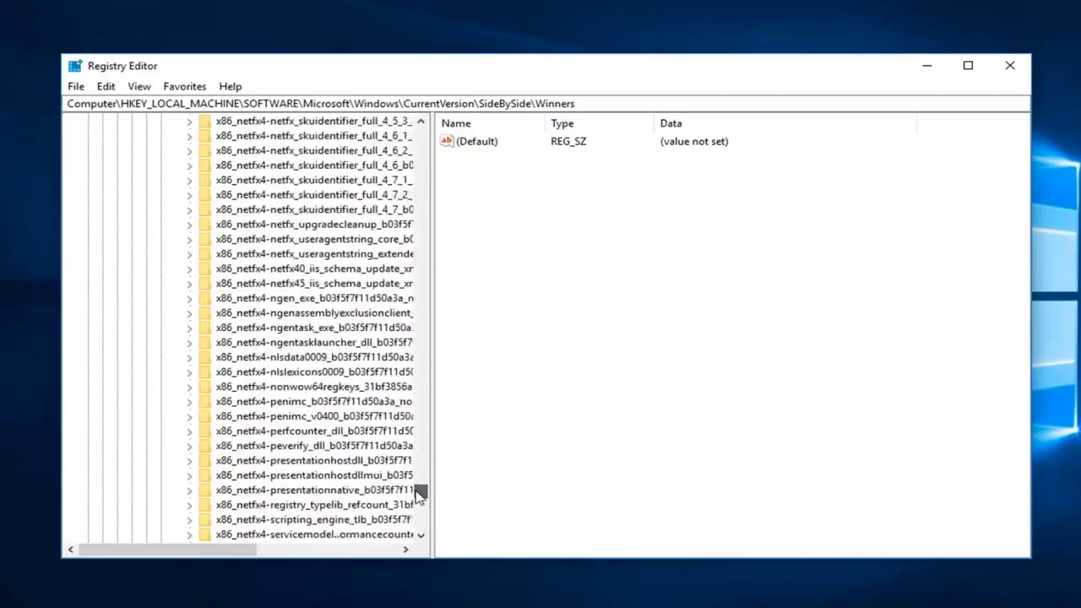
{"action": "scroll", "scroll_direction": "down", "scroll_amount": 3}
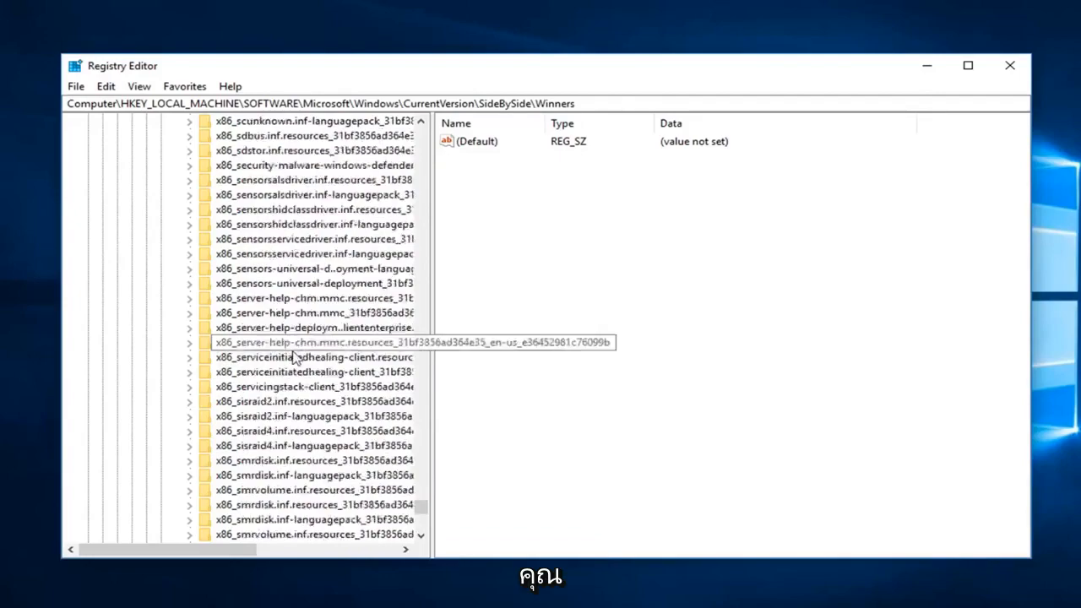
{"action": "scroll", "scroll_direction": "down", "scroll_amount": 3}
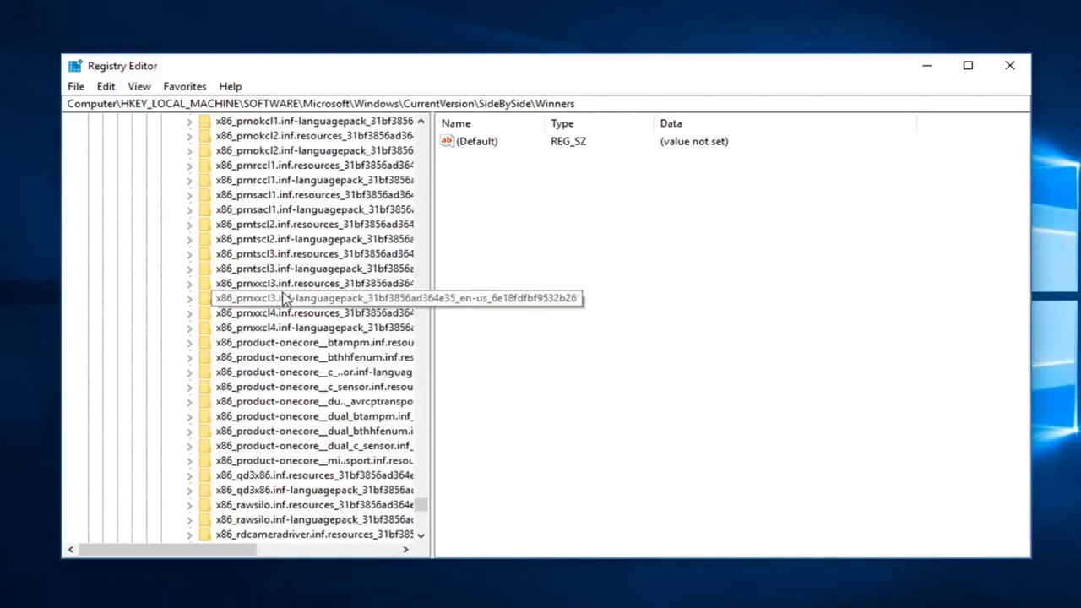
{"action": "scroll", "scroll_direction": "down", "scroll_amount": 3}
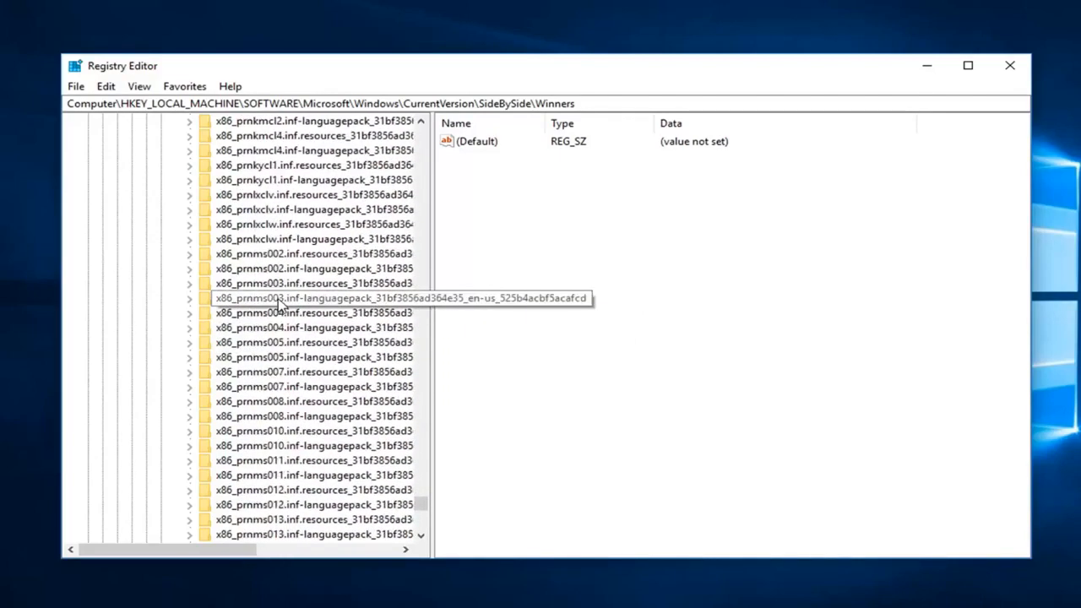
{"action": "scroll", "scroll_direction": "down", "scroll_amount": 3}
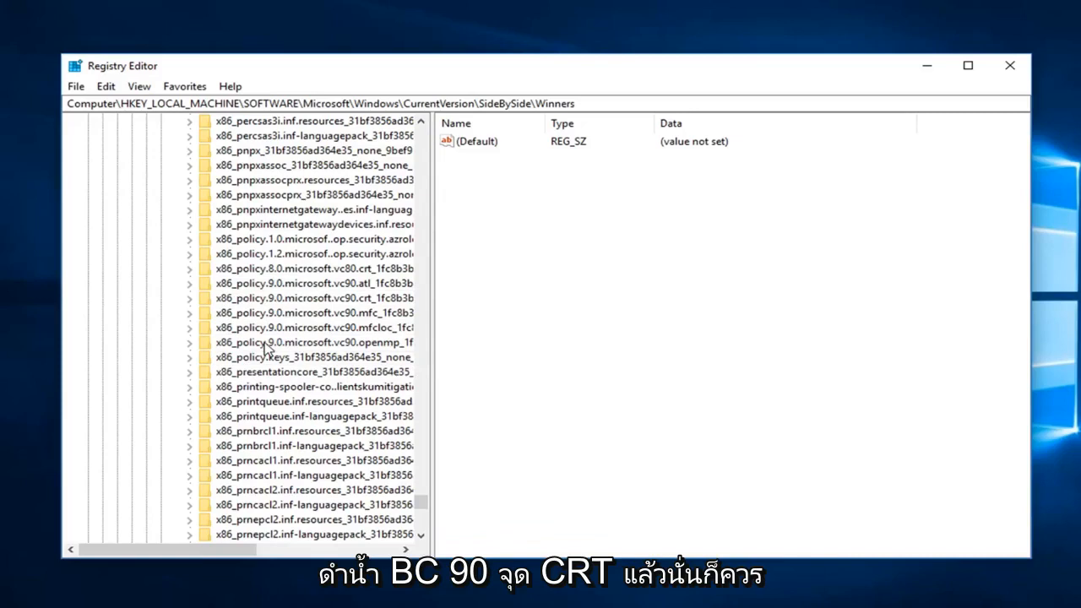
{"action": "left_click", "coordinate": [308, 297]}
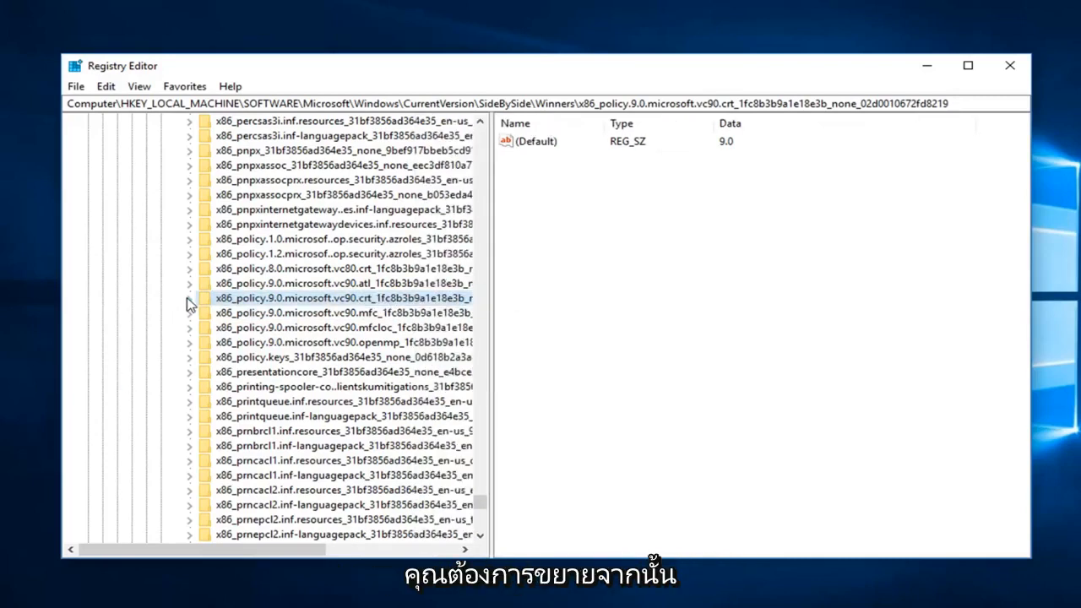
{"action": "left_click", "coordinate": [190, 297]}
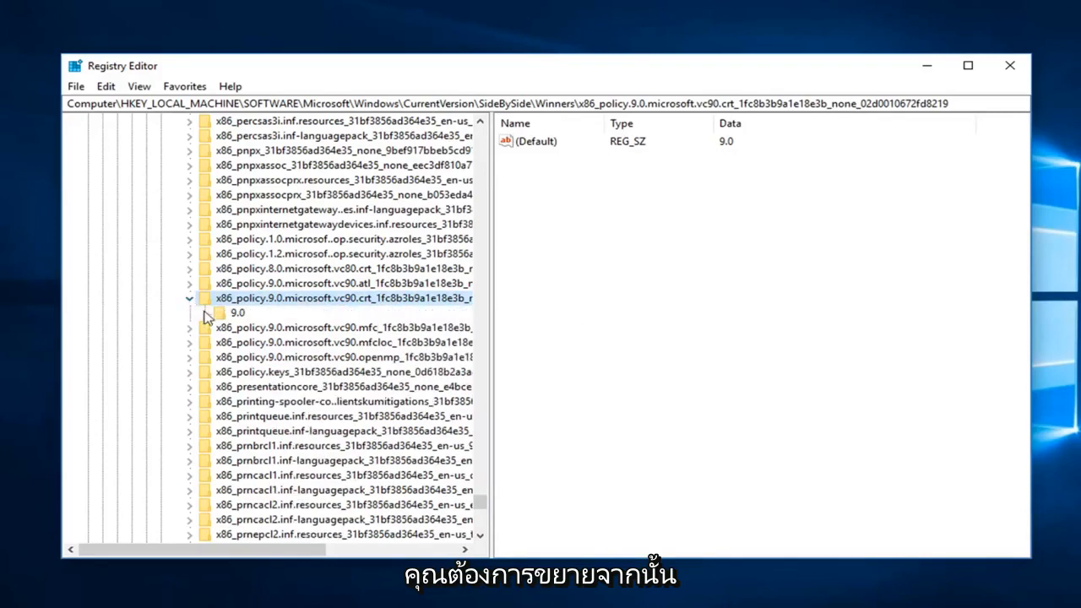
{"action": "left_click", "coordinate": [237, 313]}
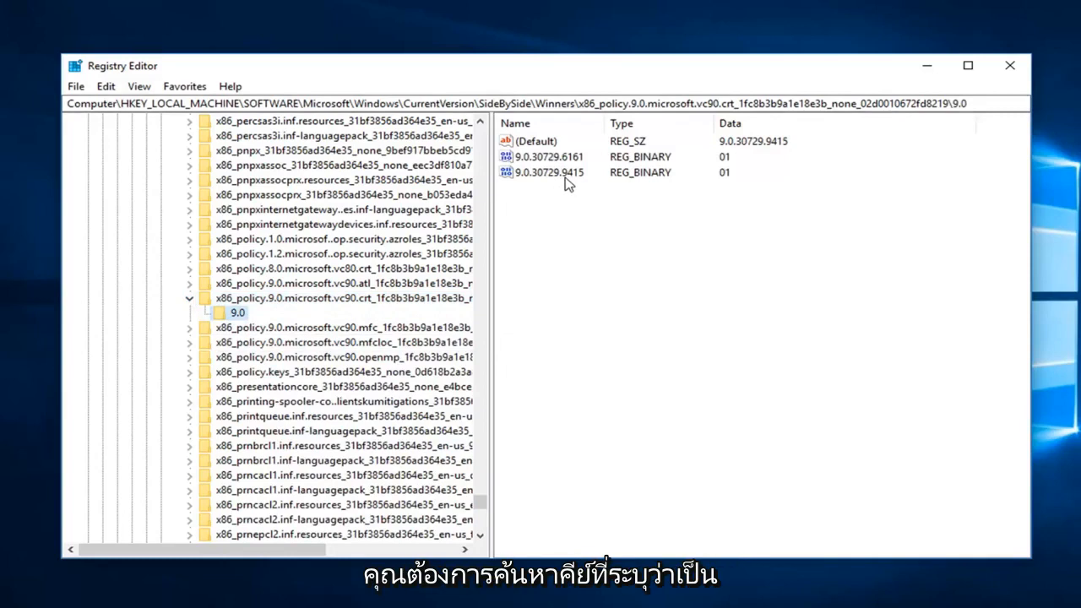
{"action": "left_click", "coordinate": [535, 141]}
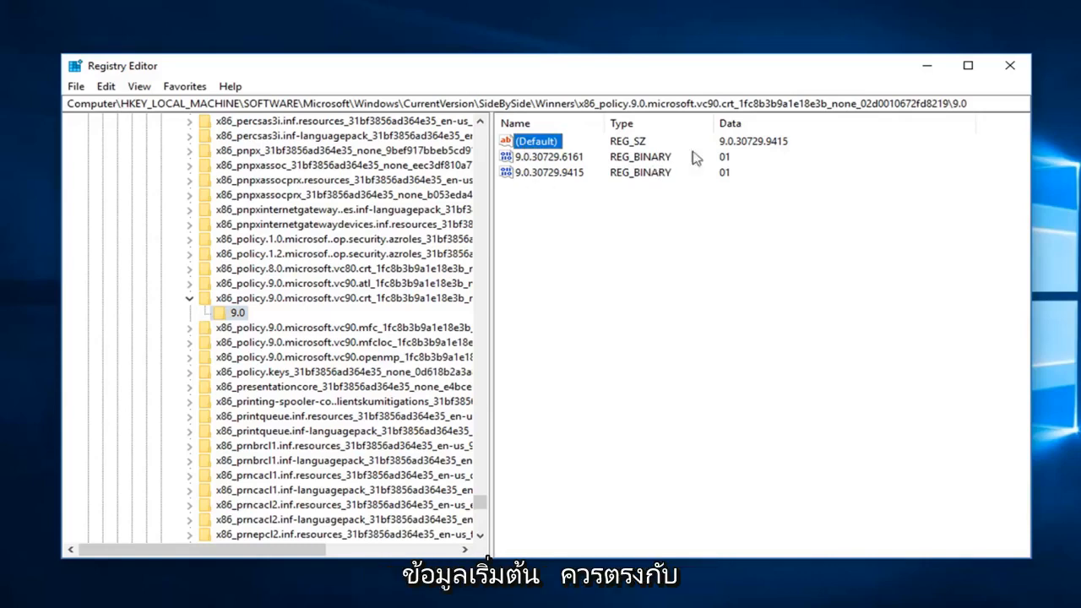
{"action": "left_click", "coordinate": [549, 156]}
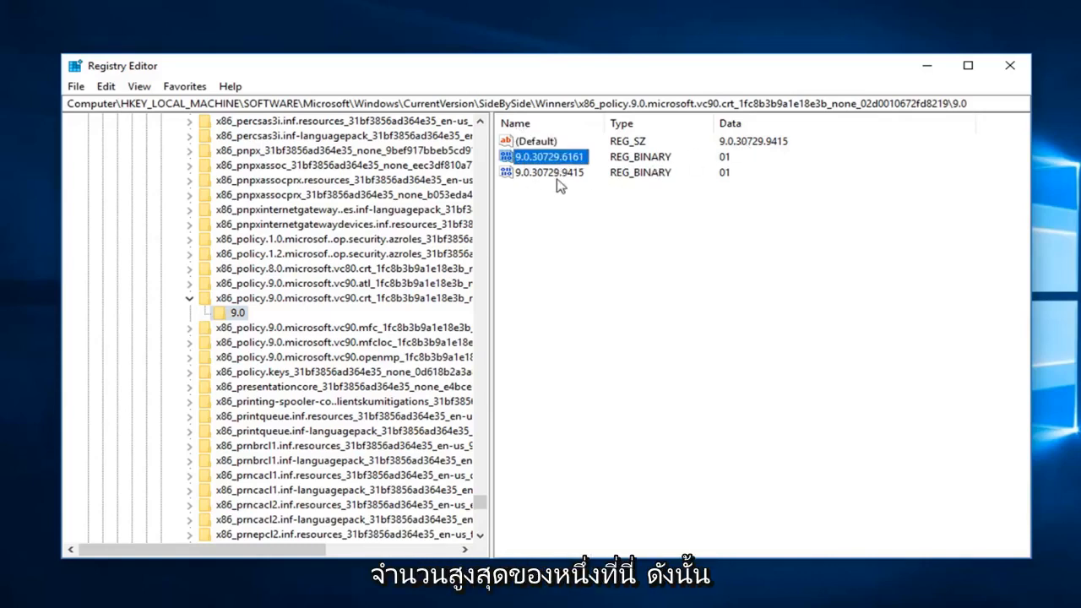
{"action": "left_click", "coordinate": [549, 172]}
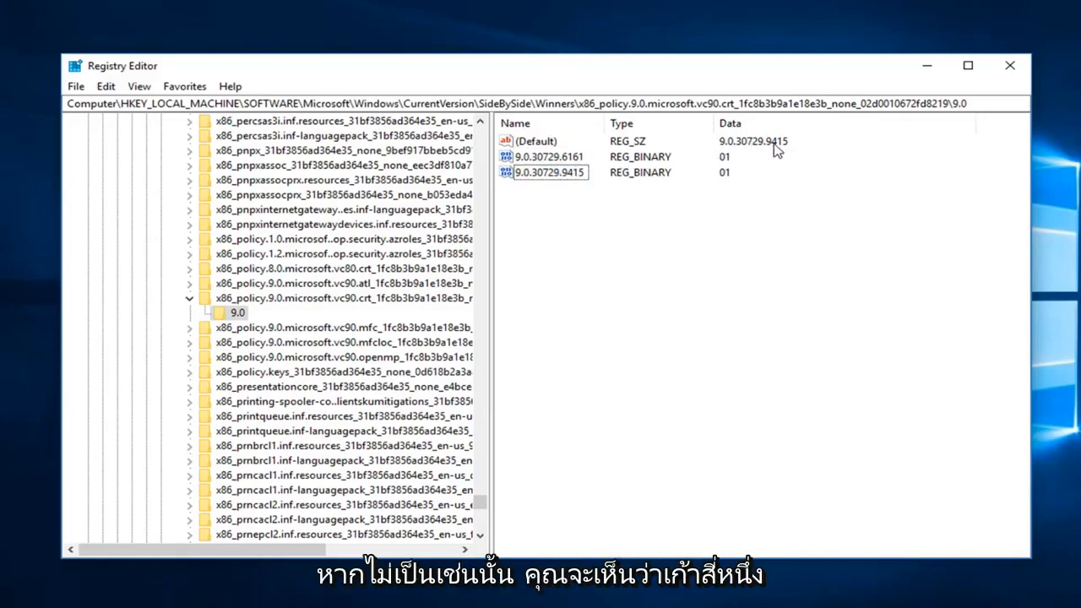
{"action": "left_click", "coordinate": [549, 173]}
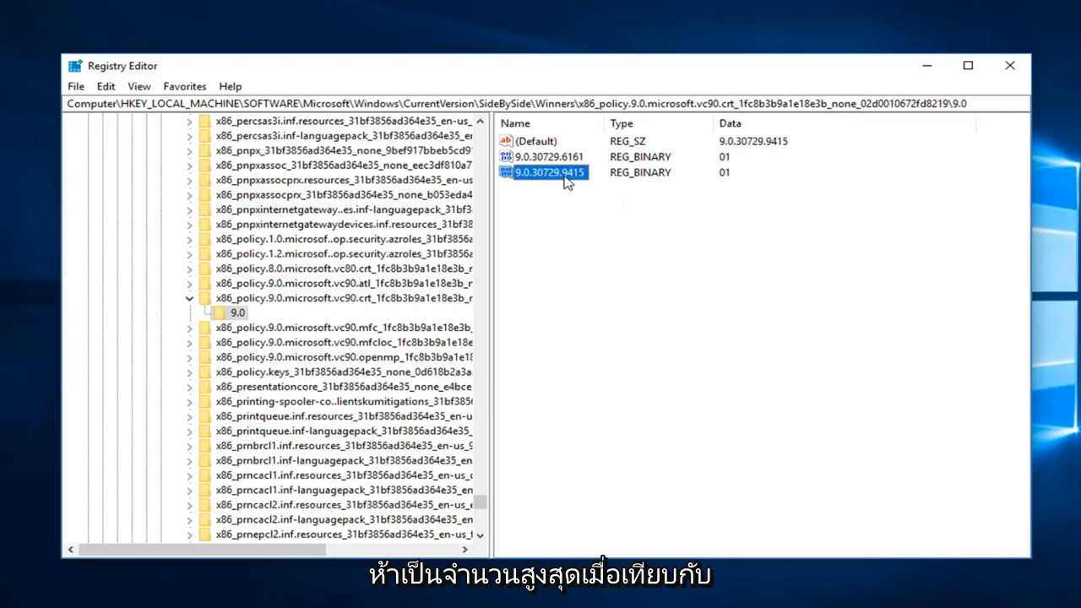
{"action": "left_click", "coordinate": [549, 156]}
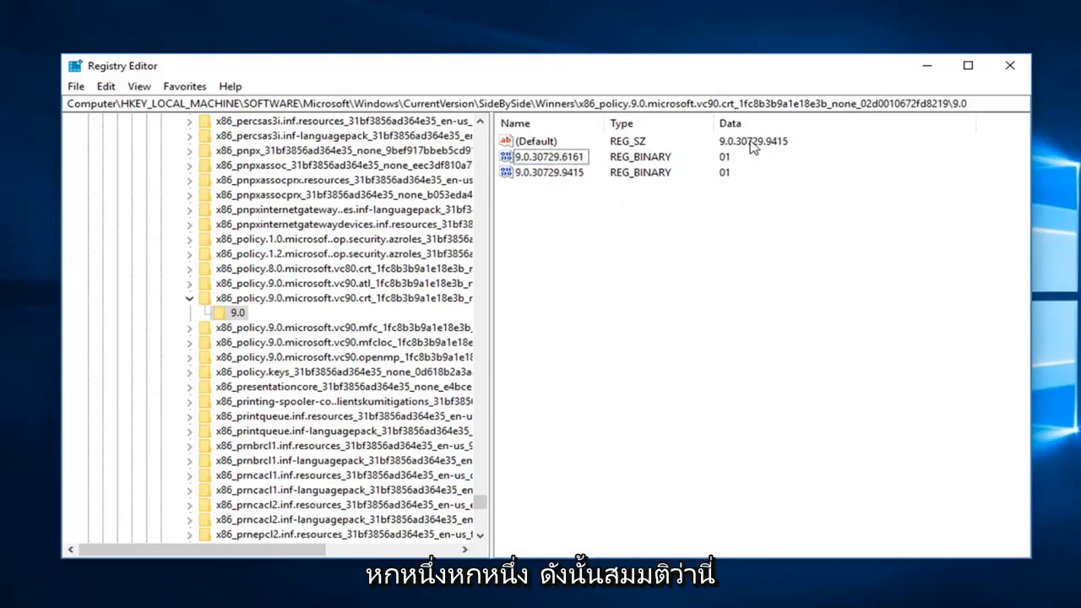
{"action": "double_click", "coordinate": [534, 141]}
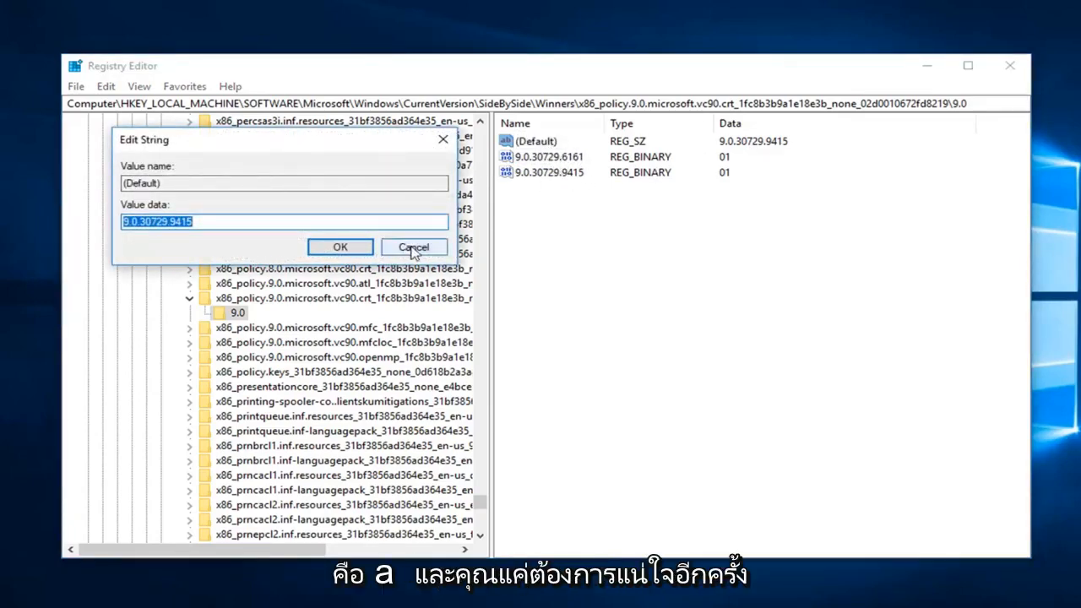
{"action": "left_click", "coordinate": [413, 247]}
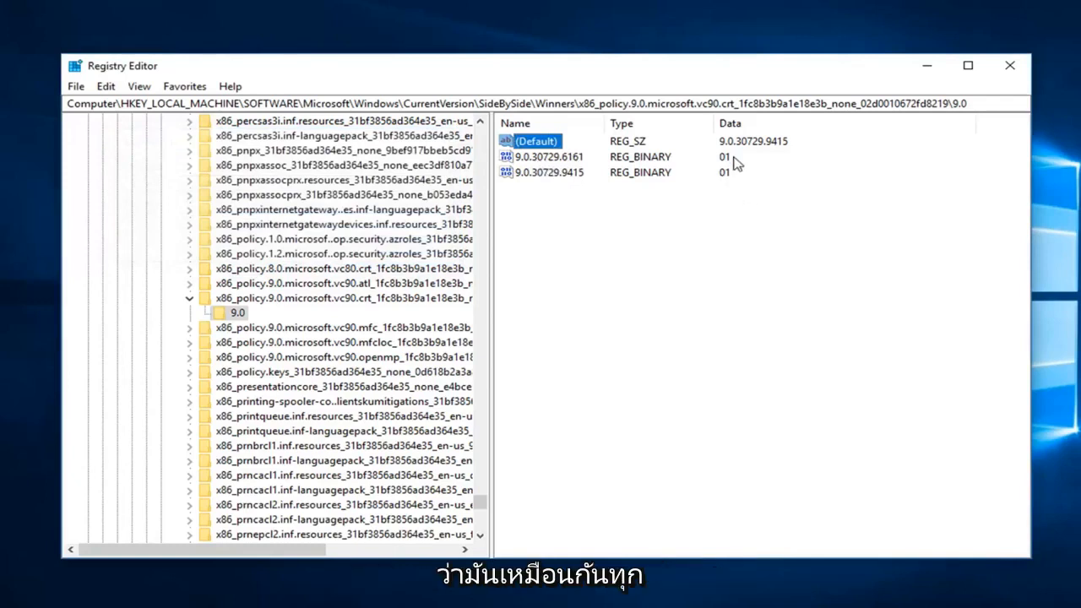
{"action": "mouse_move", "coordinate": [749, 141]}
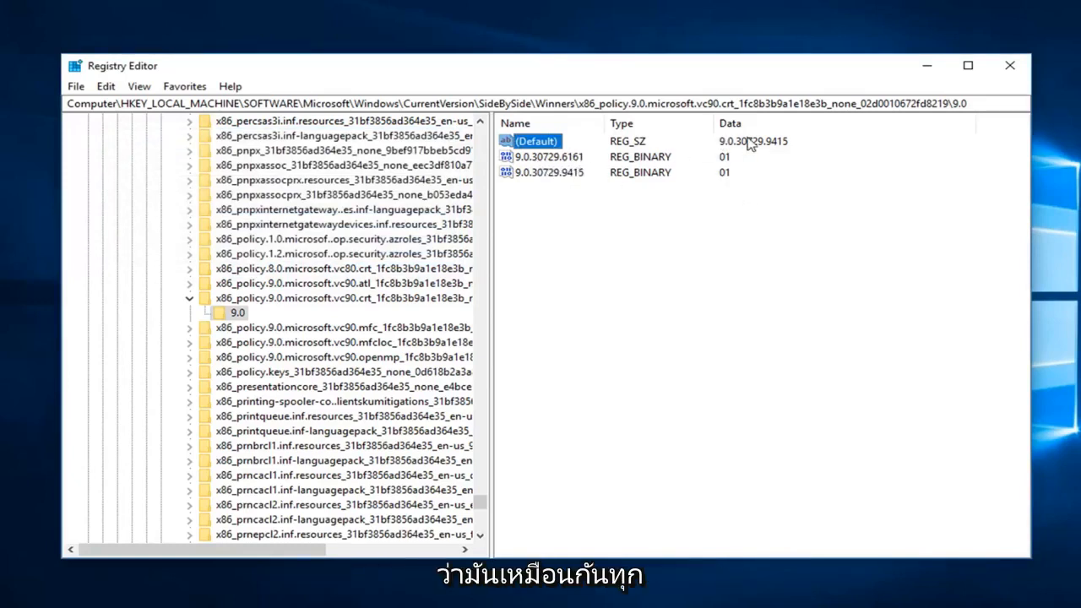
{"action": "left_click", "coordinate": [548, 172]}
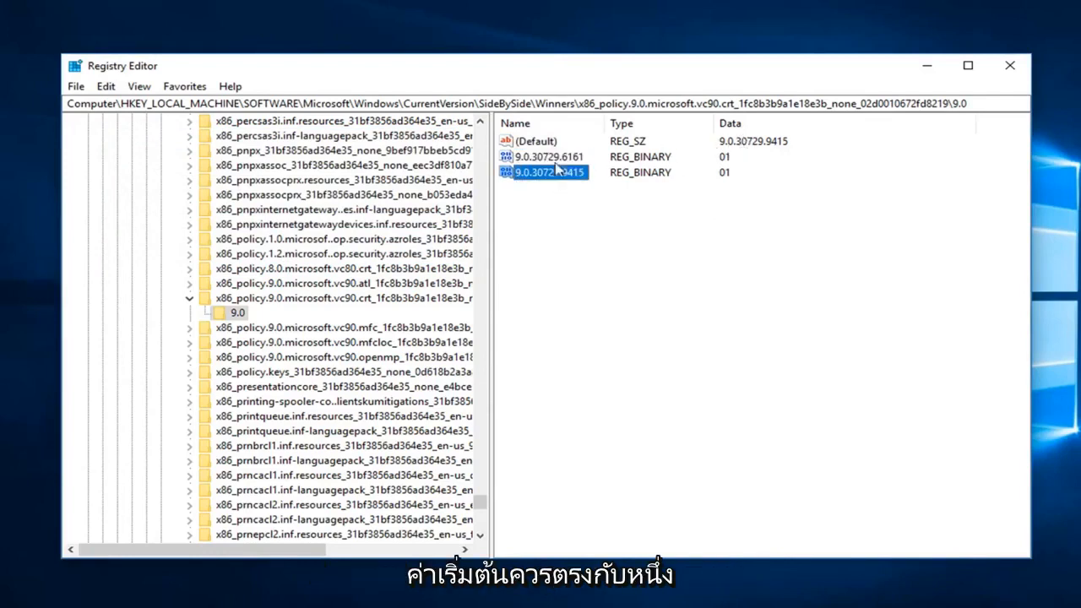
{"action": "left_click", "coordinate": [549, 156]}
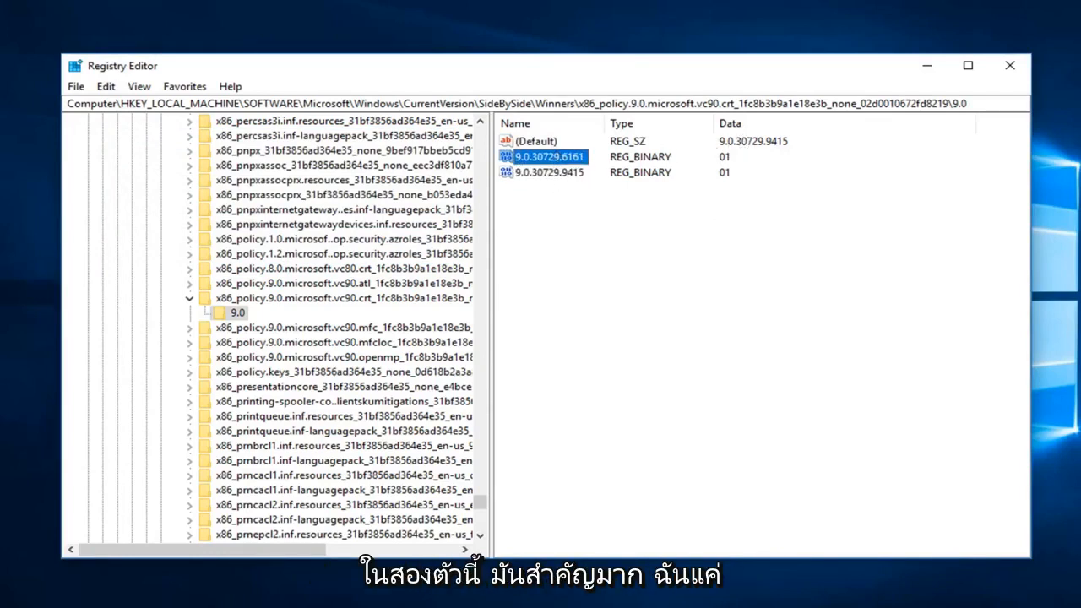
{"action": "mouse_move", "coordinate": [739, 224]}
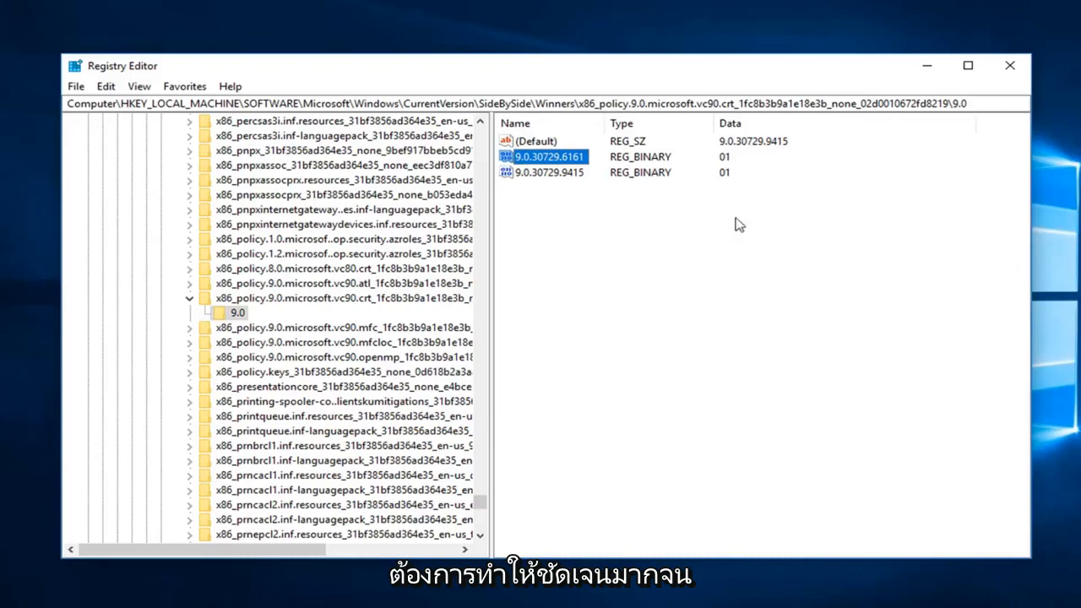
{"action": "left_click", "coordinate": [1011, 65]}
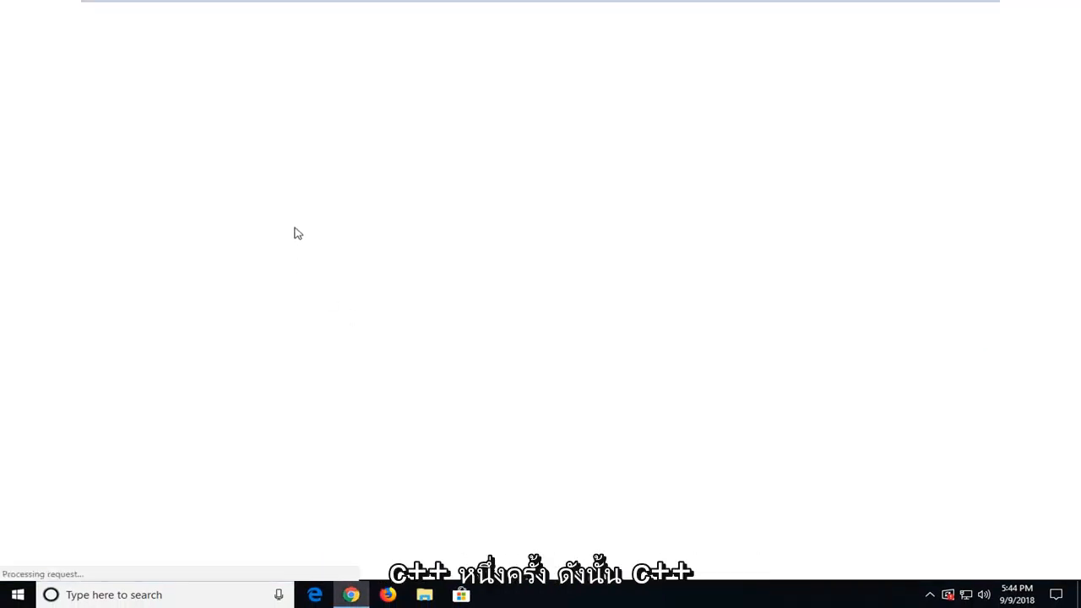
Step: Search Google in Chrome for 'microsoft visual c++ redistributable'
{"action": "left_click", "coordinate": [350, 595]}
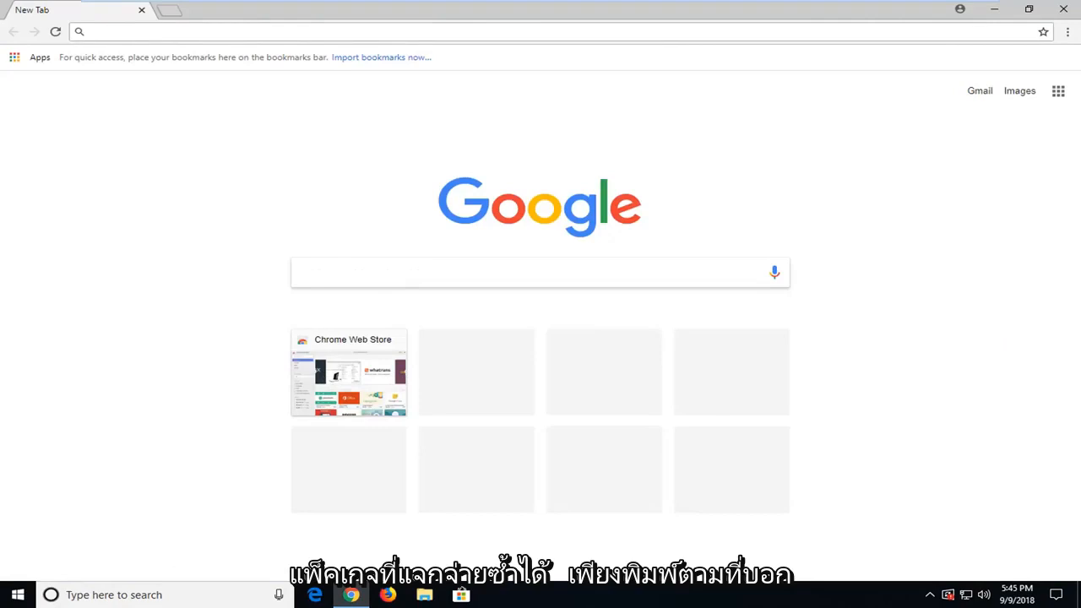
{"action": "type", "text": "nucrisift vu"}
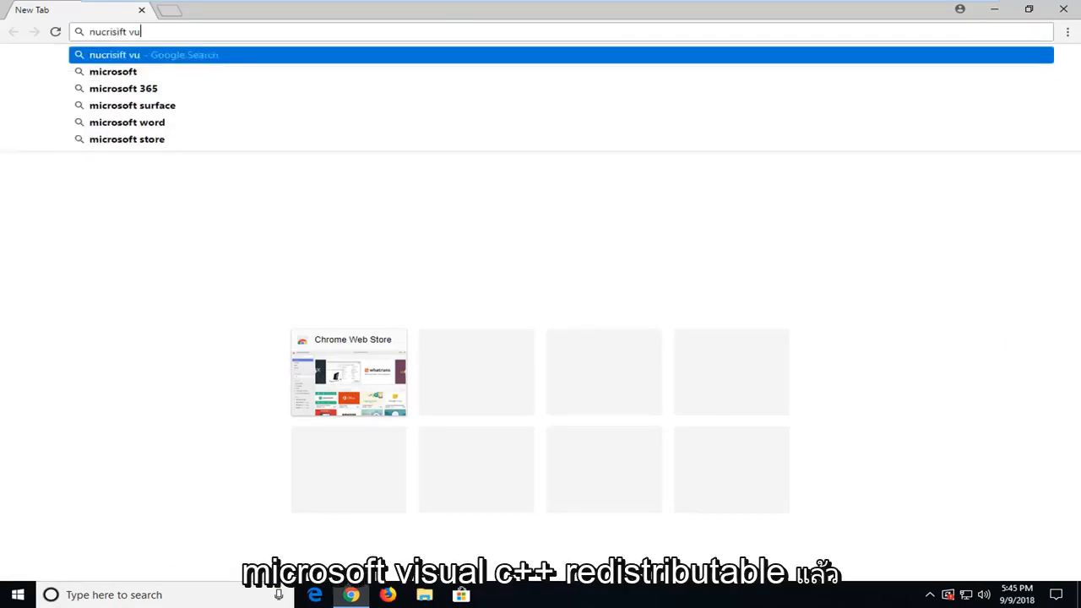
{"action": "type", "text": "microsoft v"}
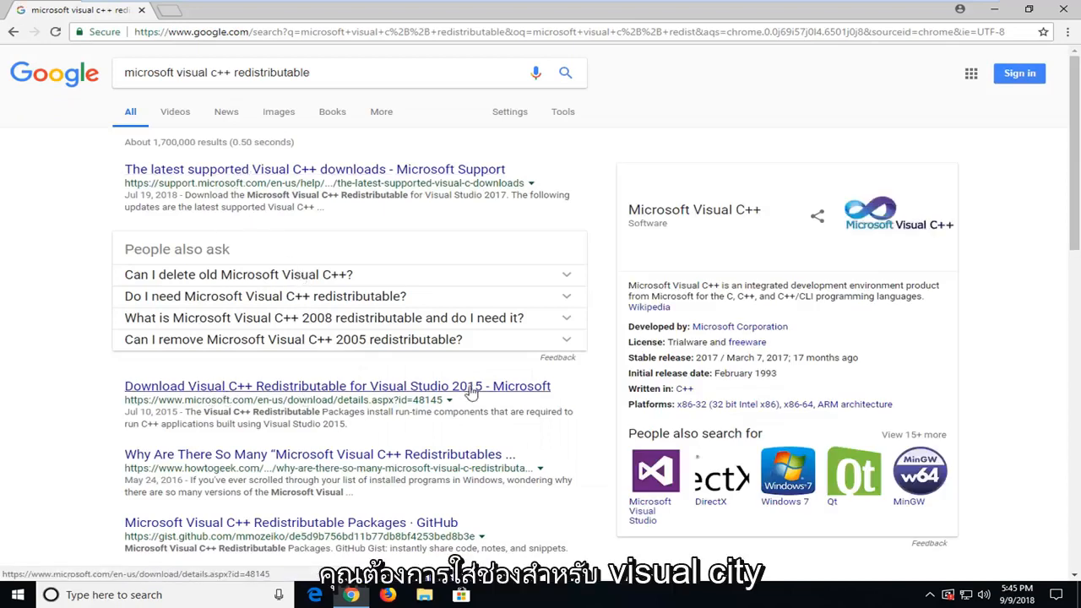
Step: Open the Visual C++ Redistributable for Visual Studio 2015 page and show its x64/x86 download list
{"action": "left_click", "coordinate": [337, 386]}
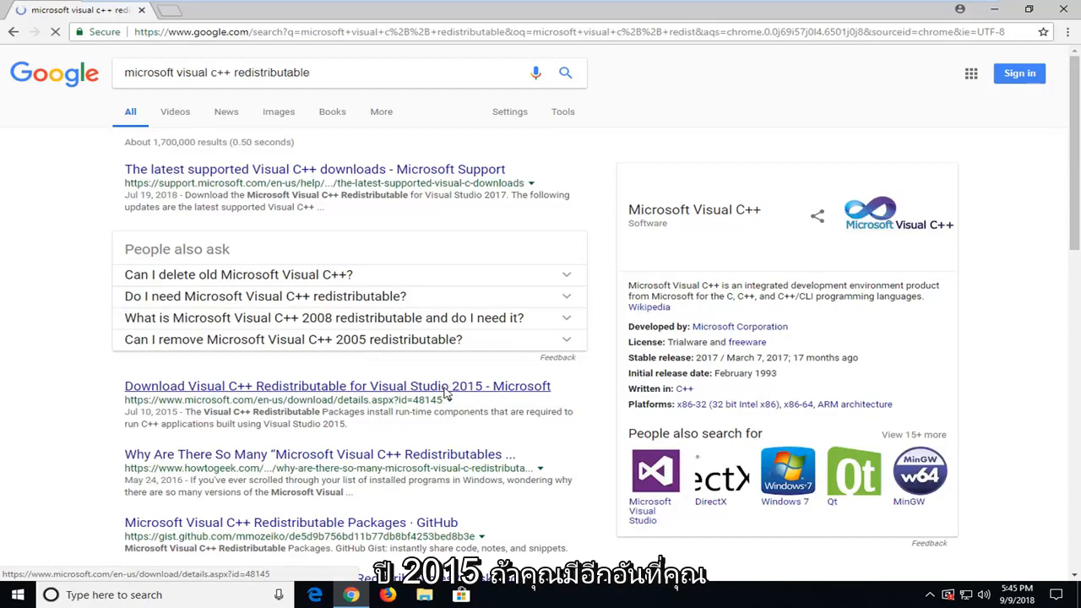
{"action": "left_click", "coordinate": [337, 386]}
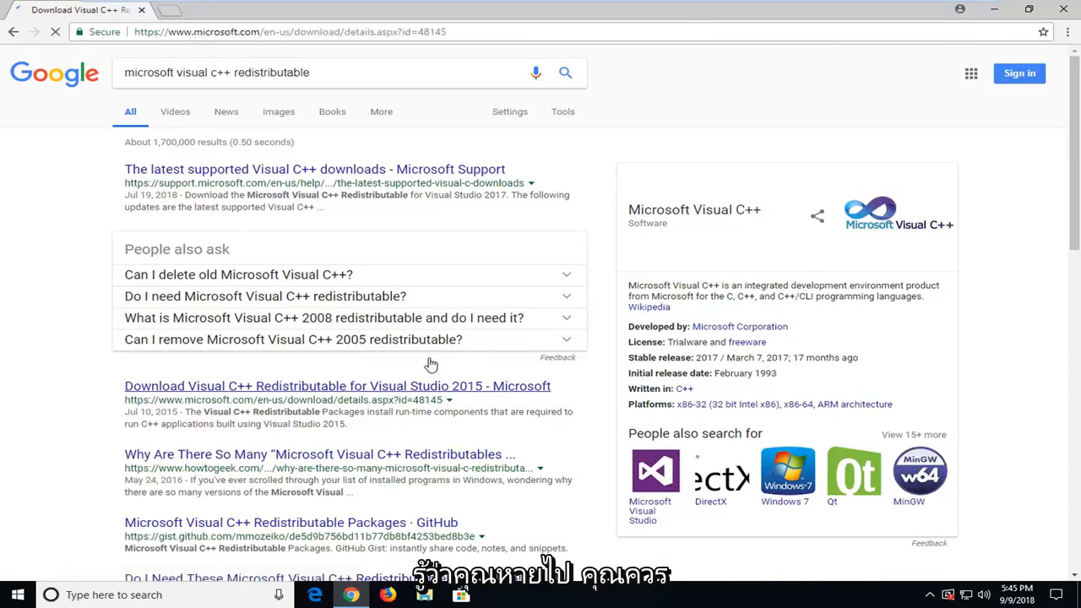
{"action": "left_click", "coordinate": [337, 386]}
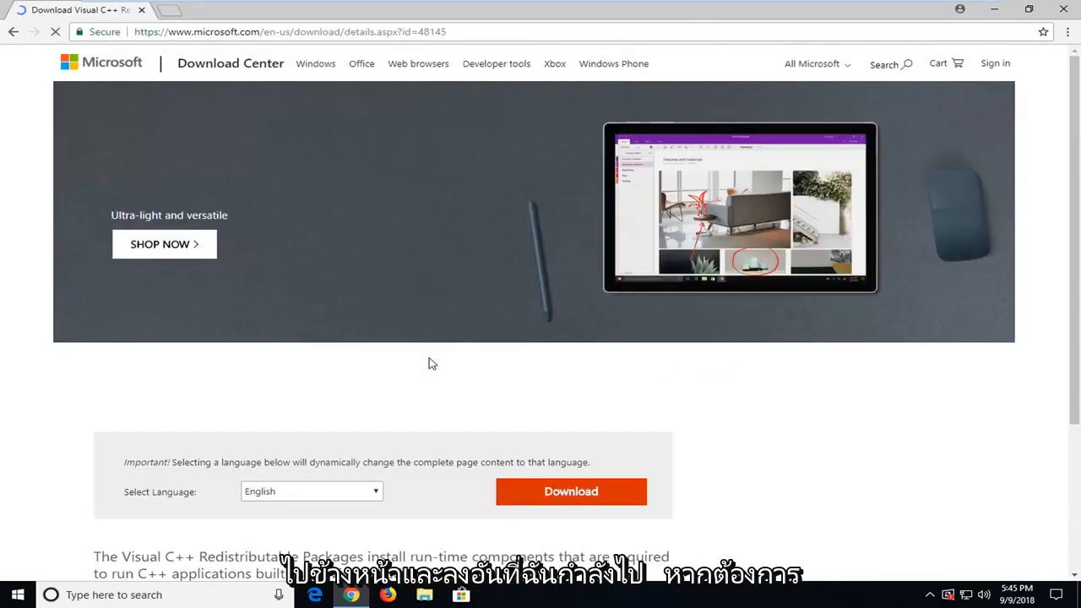
{"action": "scroll", "scroll_direction": "down", "scroll_amount": 3}
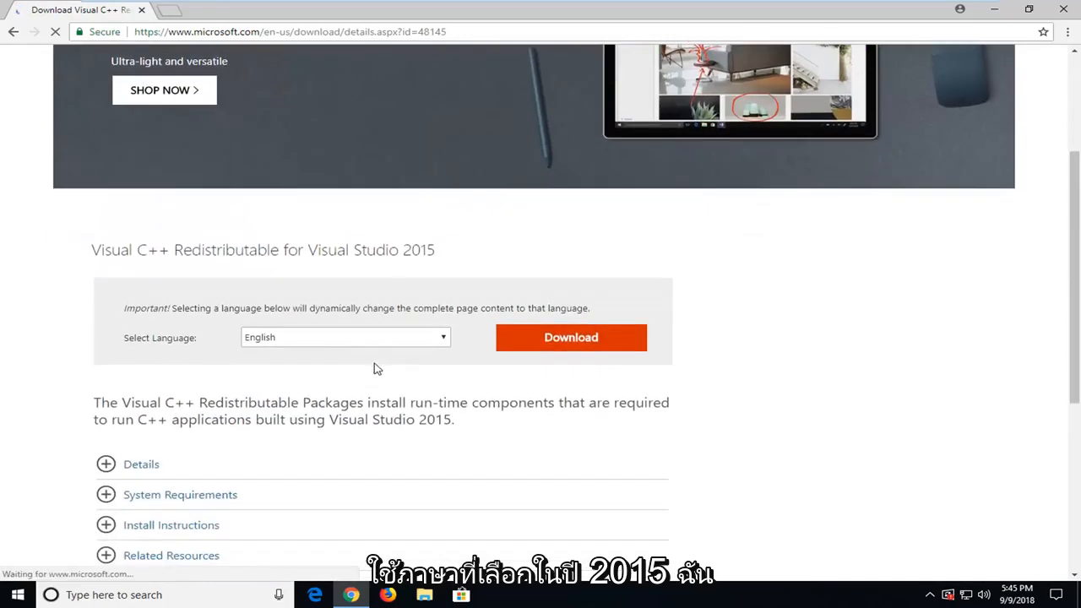
{"action": "left_click", "coordinate": [571, 337]}
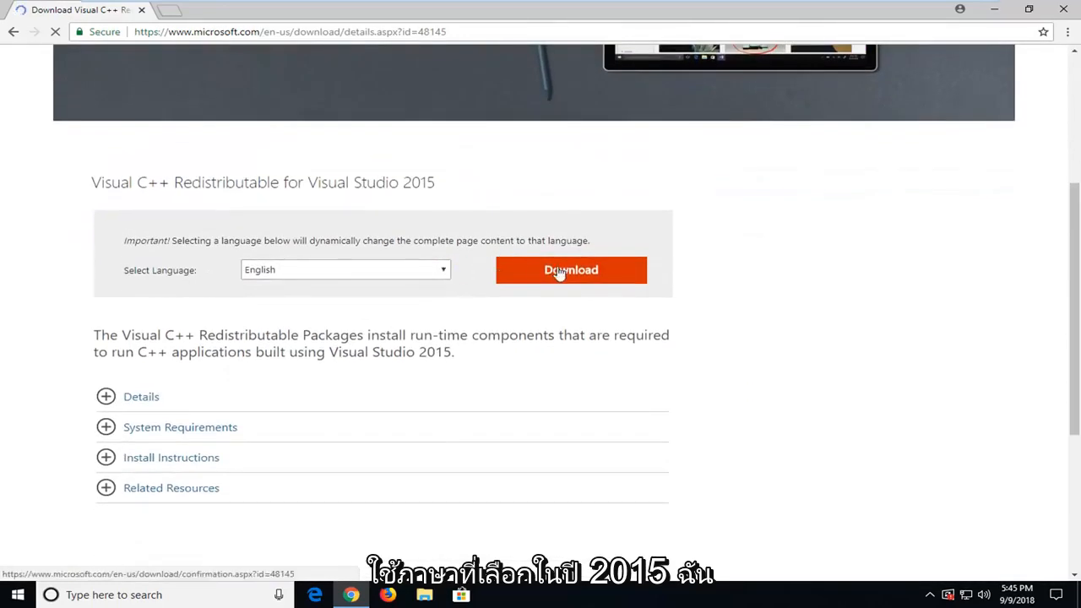
{"action": "left_click", "coordinate": [571, 270]}
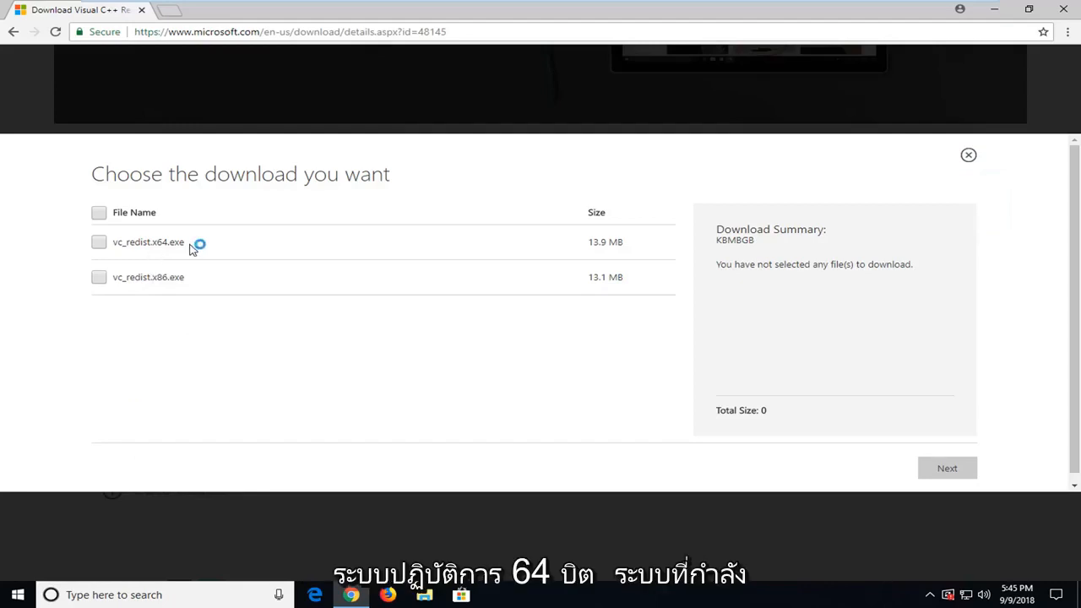
Step: Select vc_redist.x86.exe and download the 13.1 MB installer
{"action": "double_click", "coordinate": [160, 243]}
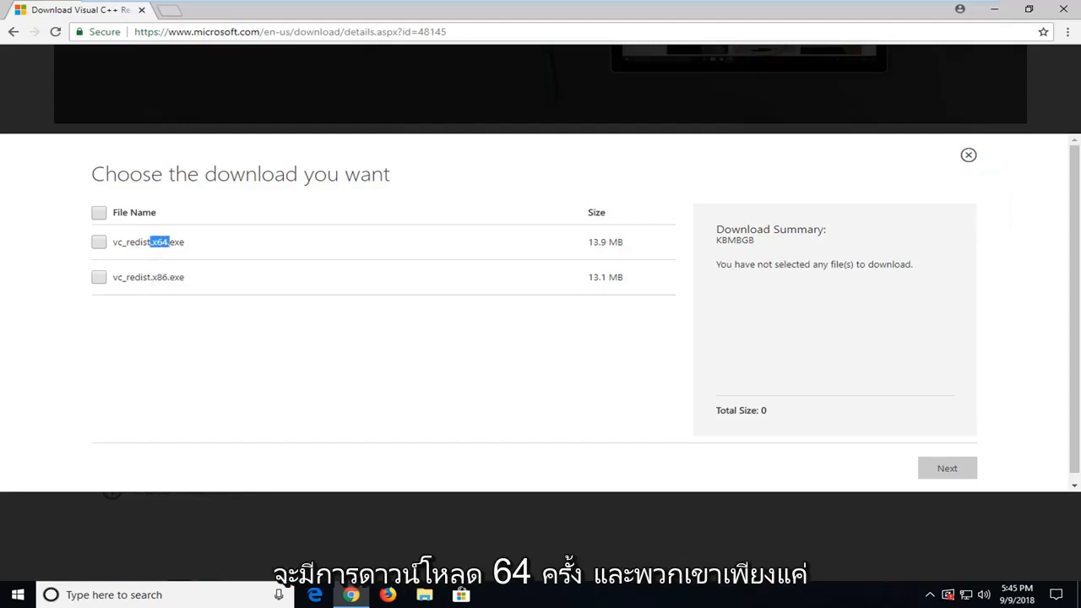
{"action": "left_click", "coordinate": [99, 277]}
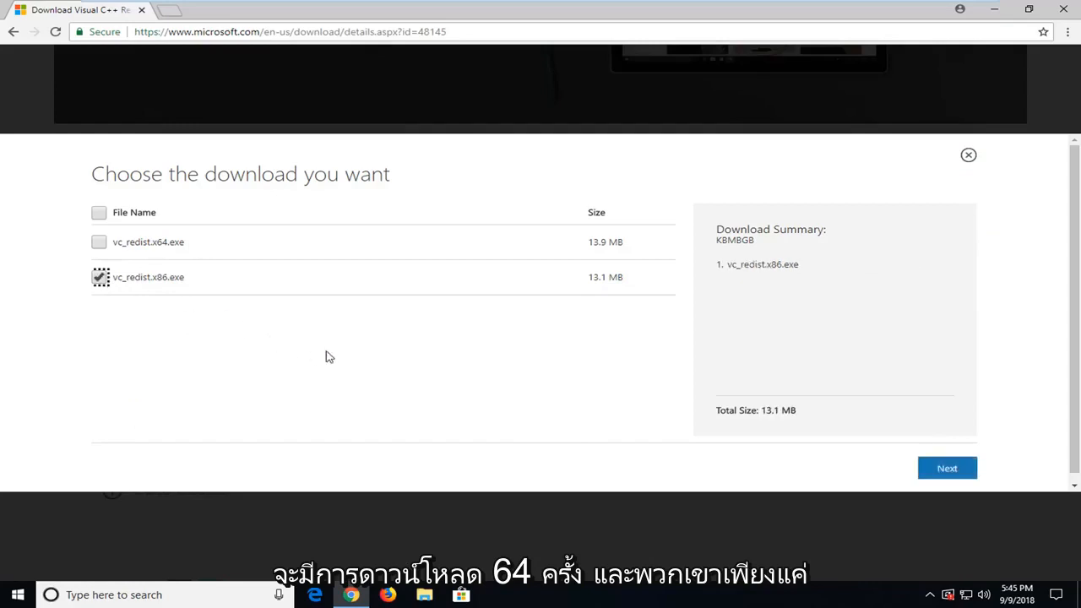
{"action": "left_click", "coordinate": [947, 469]}
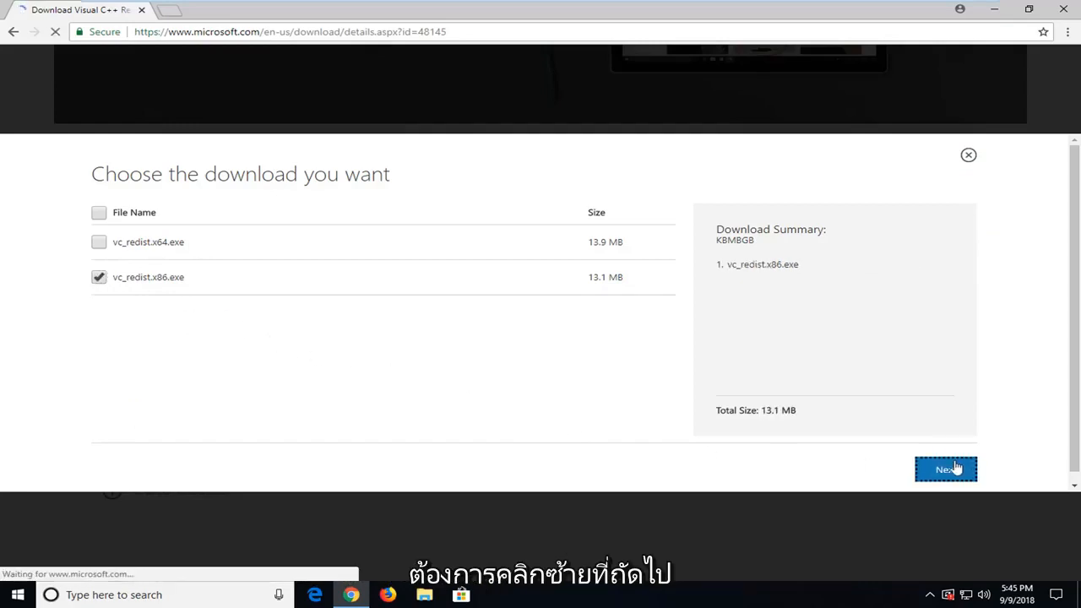
{"action": "left_click", "coordinate": [946, 469]}
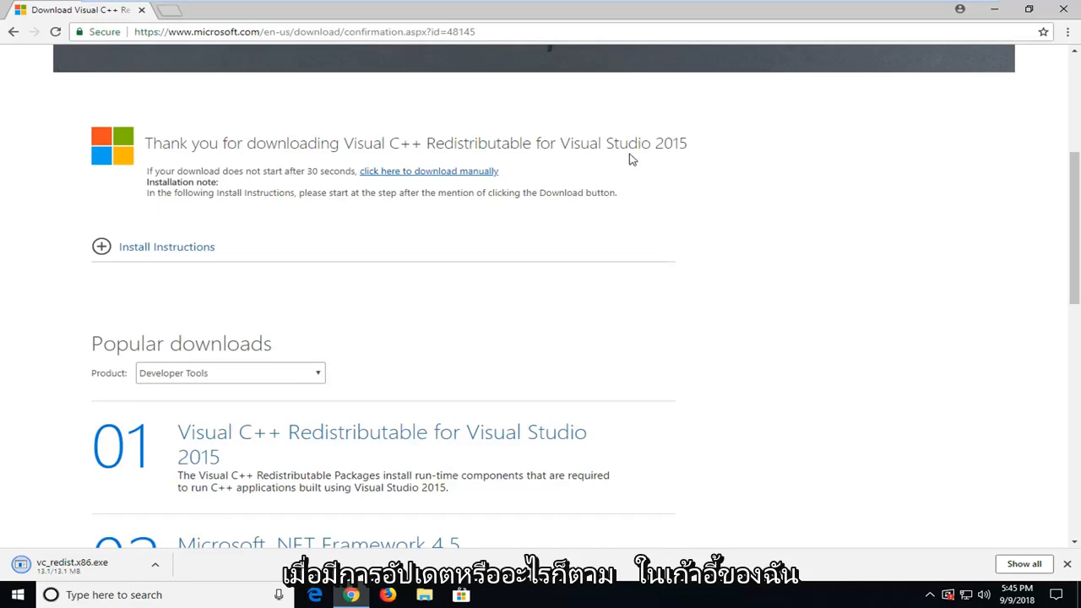
{"action": "mouse_move", "coordinate": [752, 235]}
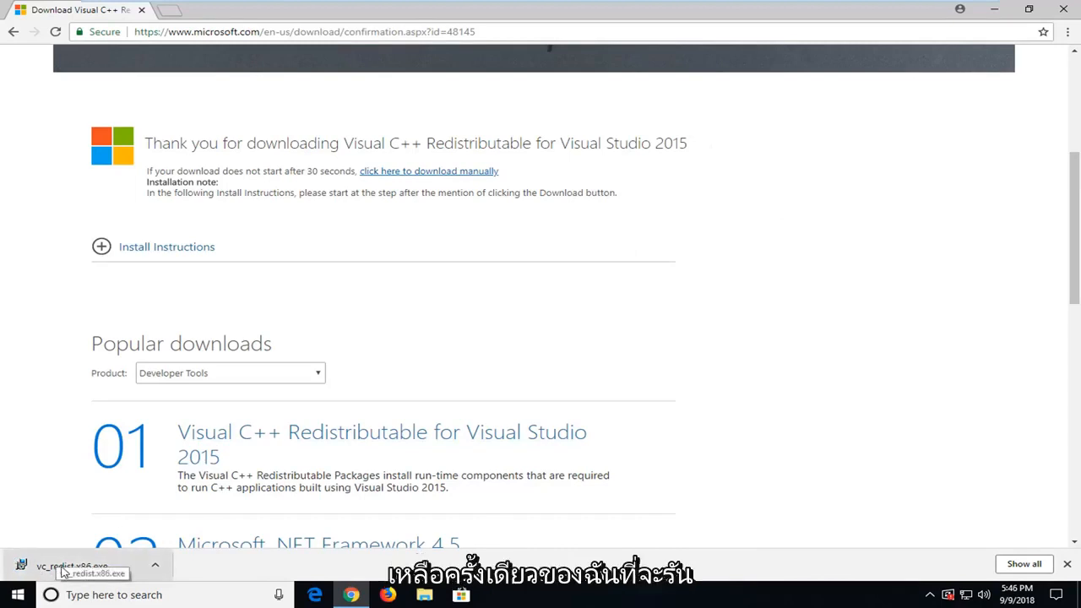
Step: Run vc_redist.x86.exe, accept the license, install with admin approval, and close setup
{"action": "left_click", "coordinate": [67, 566]}
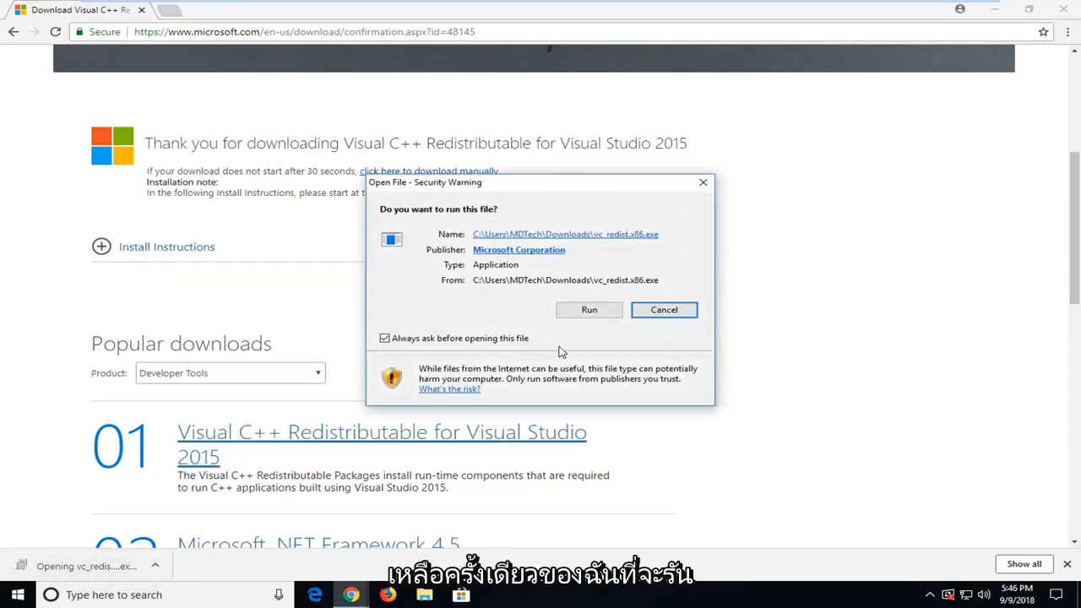
{"action": "left_click", "coordinate": [589, 309]}
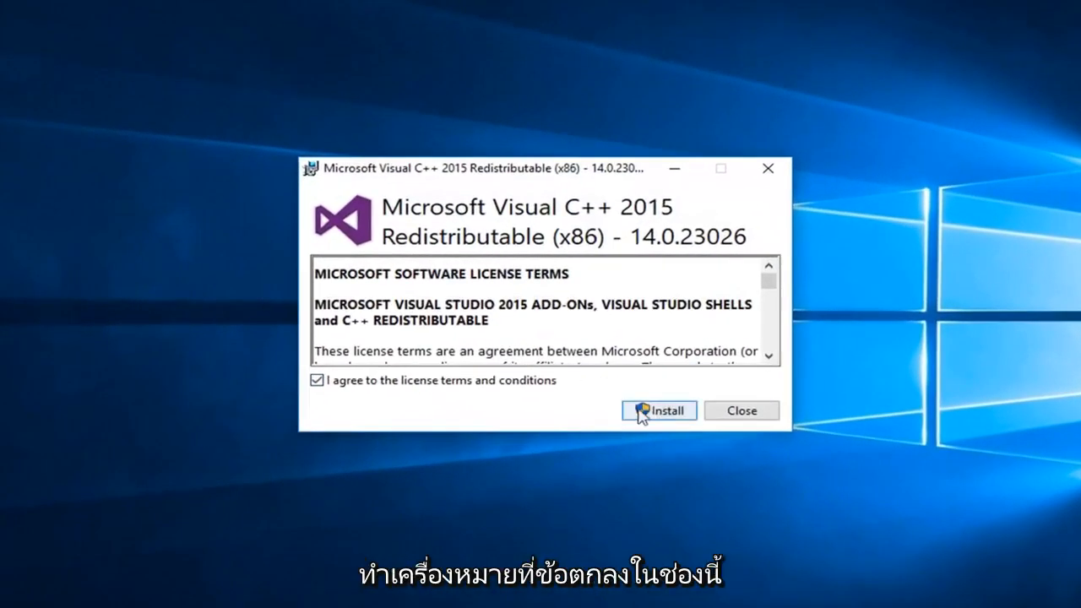
{"action": "left_click", "coordinate": [659, 411]}
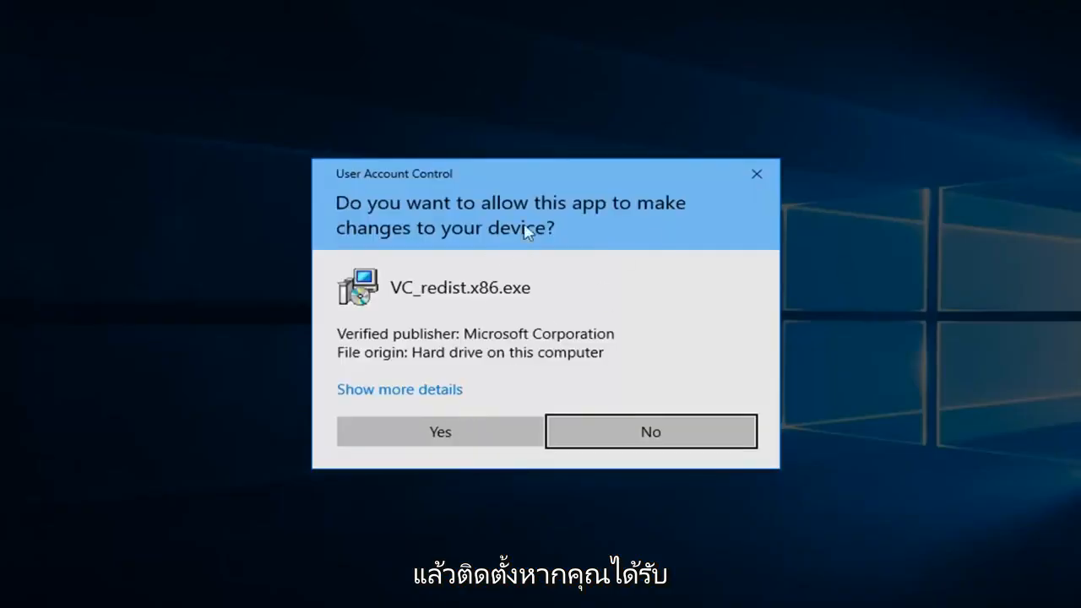
{"action": "left_click", "coordinate": [440, 431]}
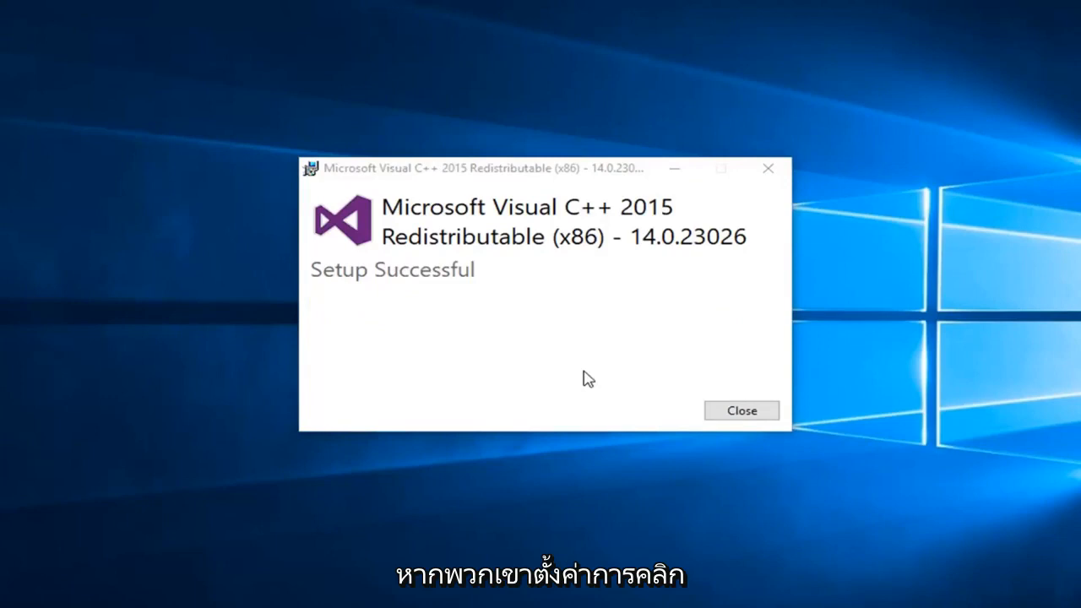
{"action": "left_click", "coordinate": [741, 411]}
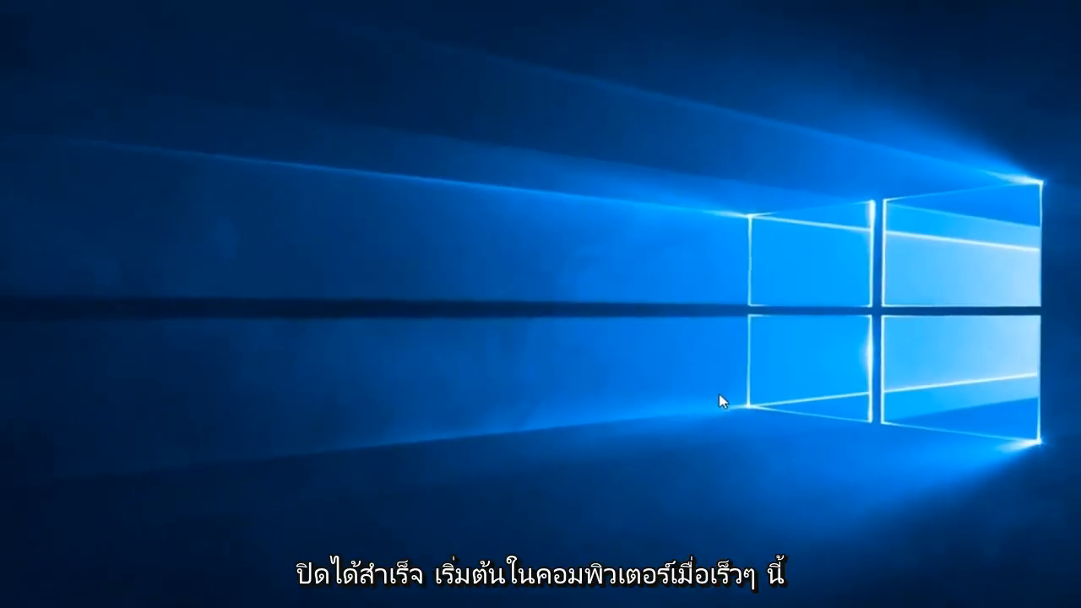